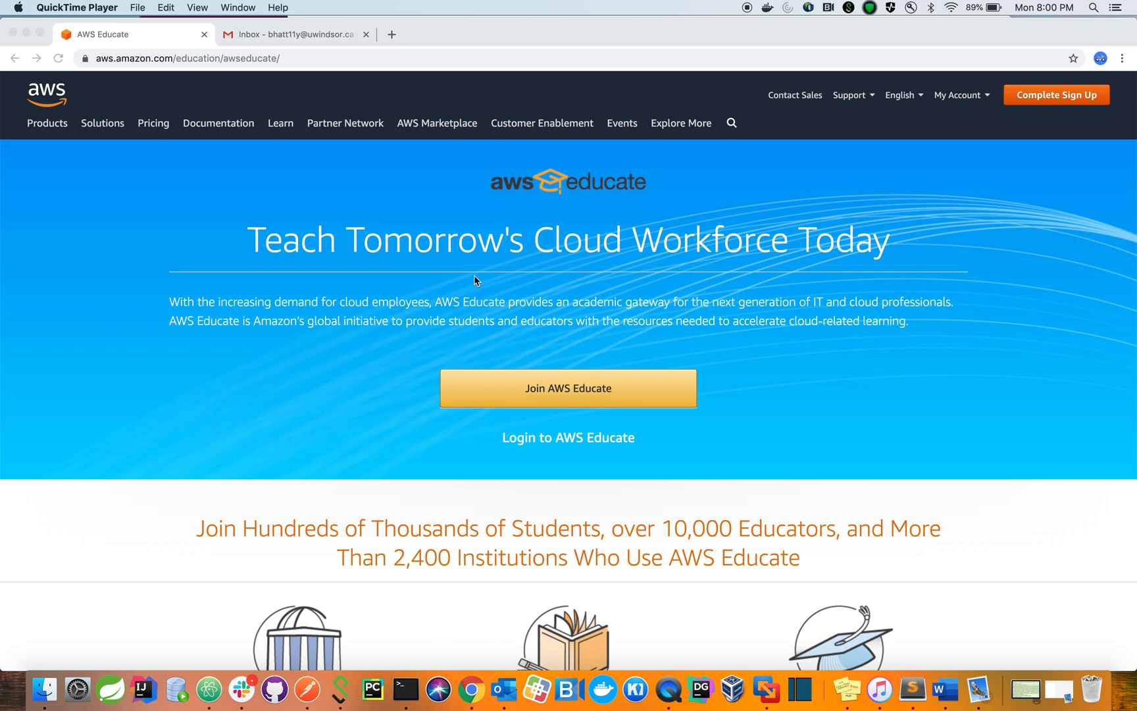
pyautogui.moveTo(432, 262)
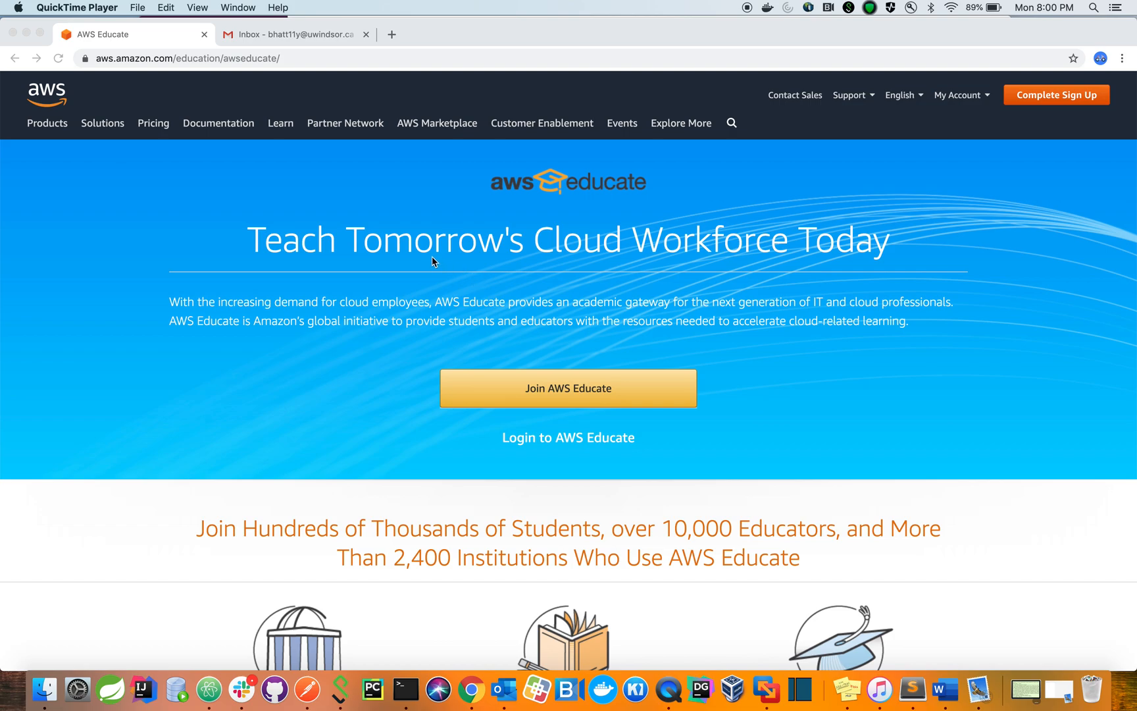
pyautogui.moveTo(429, 277)
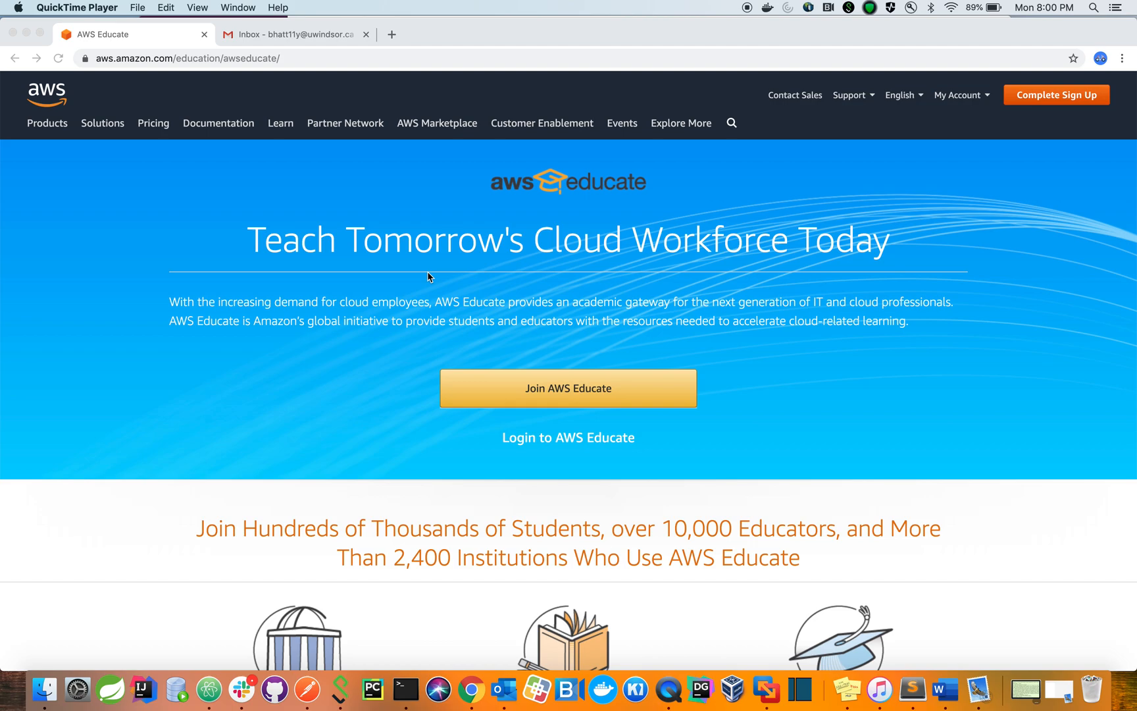
pyautogui.moveTo(329, 389)
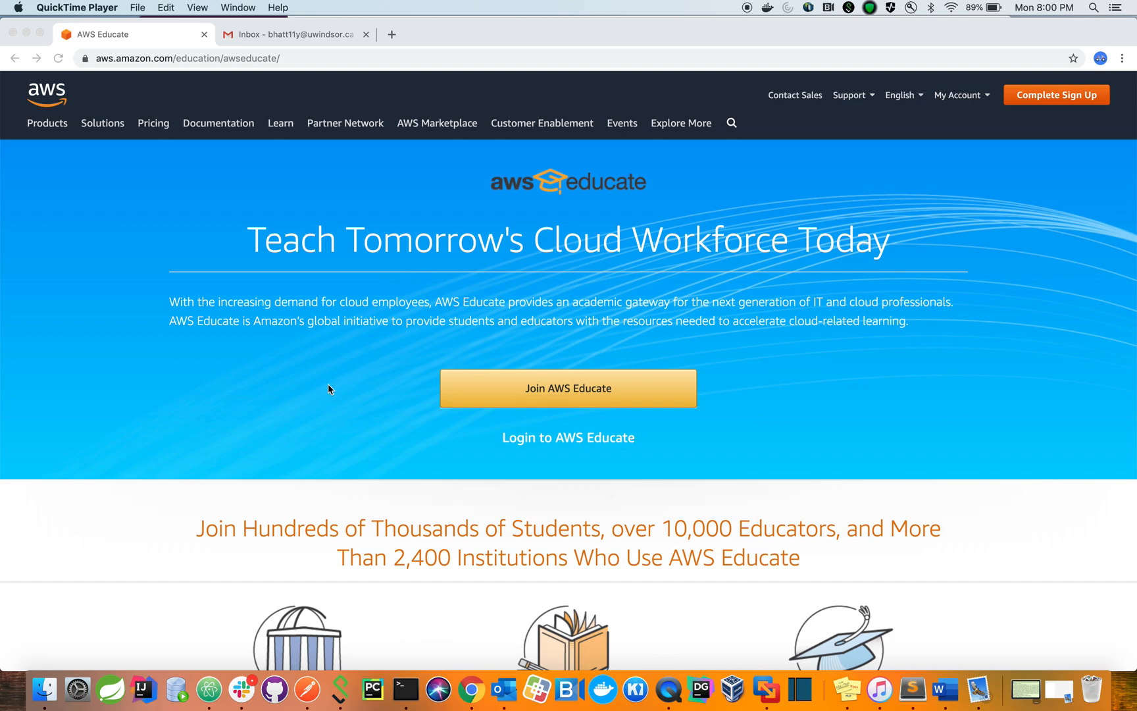
pyautogui.moveTo(406, 379)
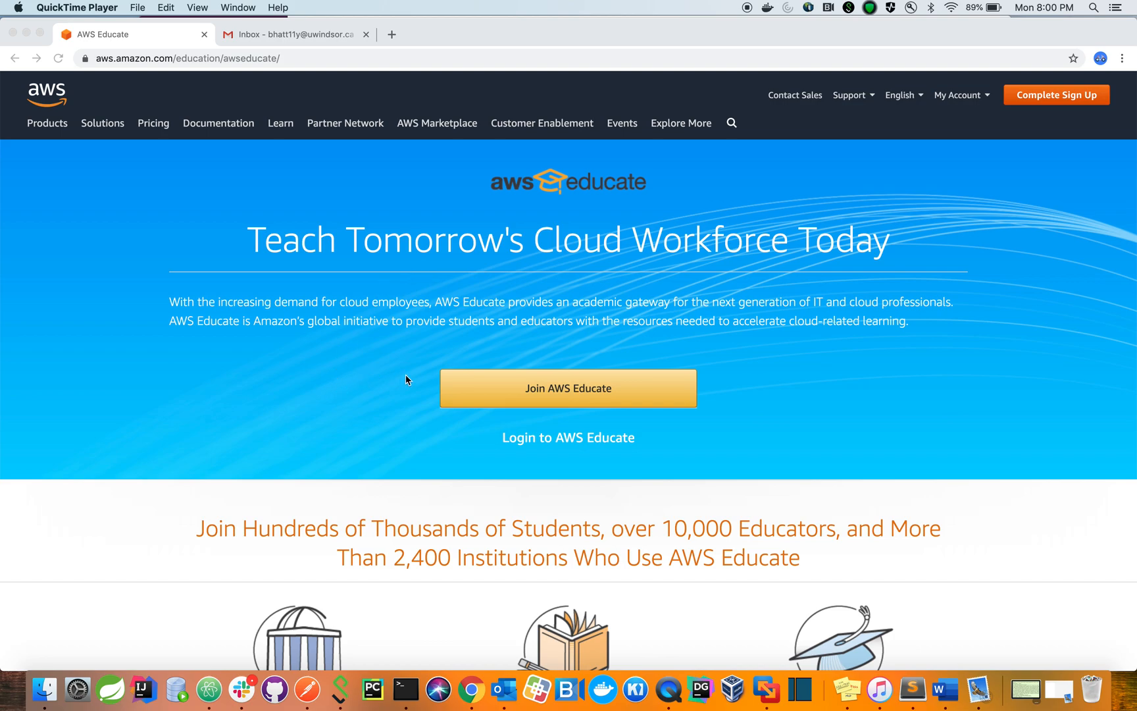
pyautogui.moveTo(131, 109)
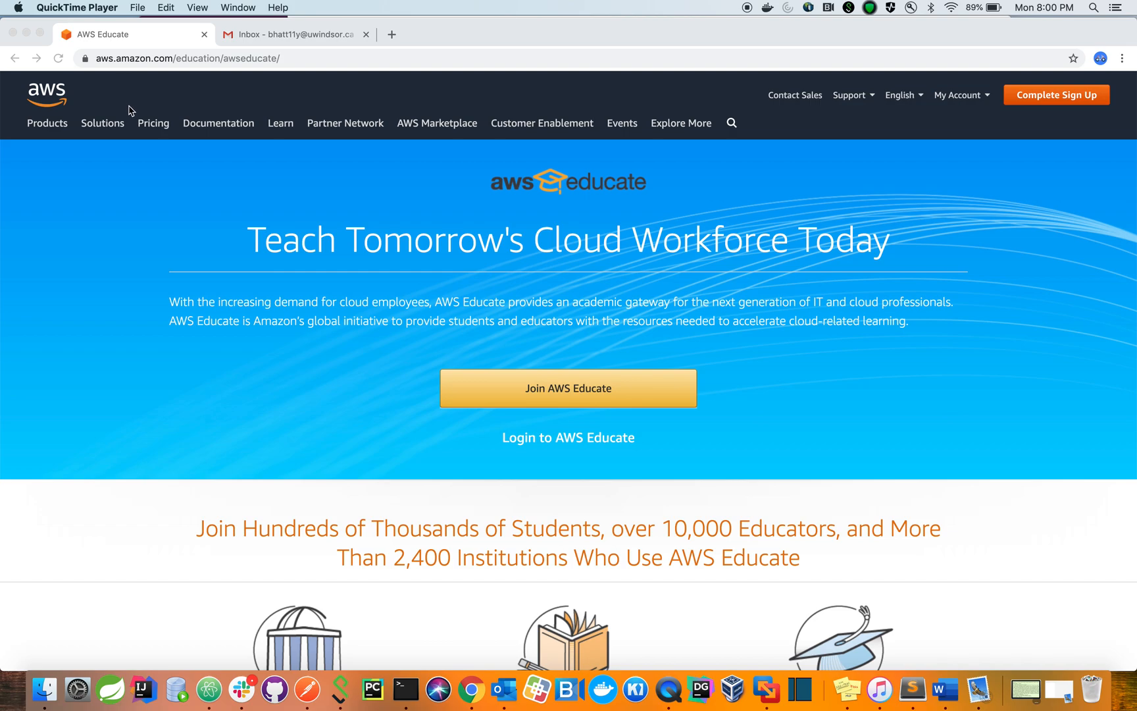
pyautogui.moveTo(211, 158)
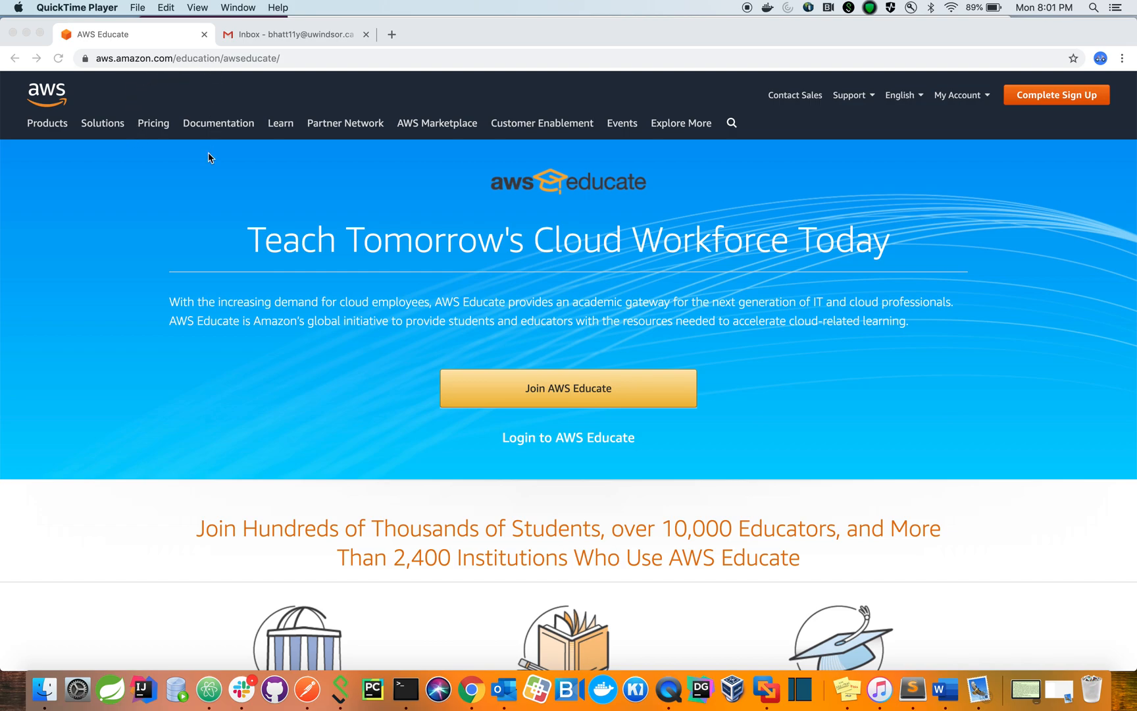
pyautogui.moveTo(240, 197)
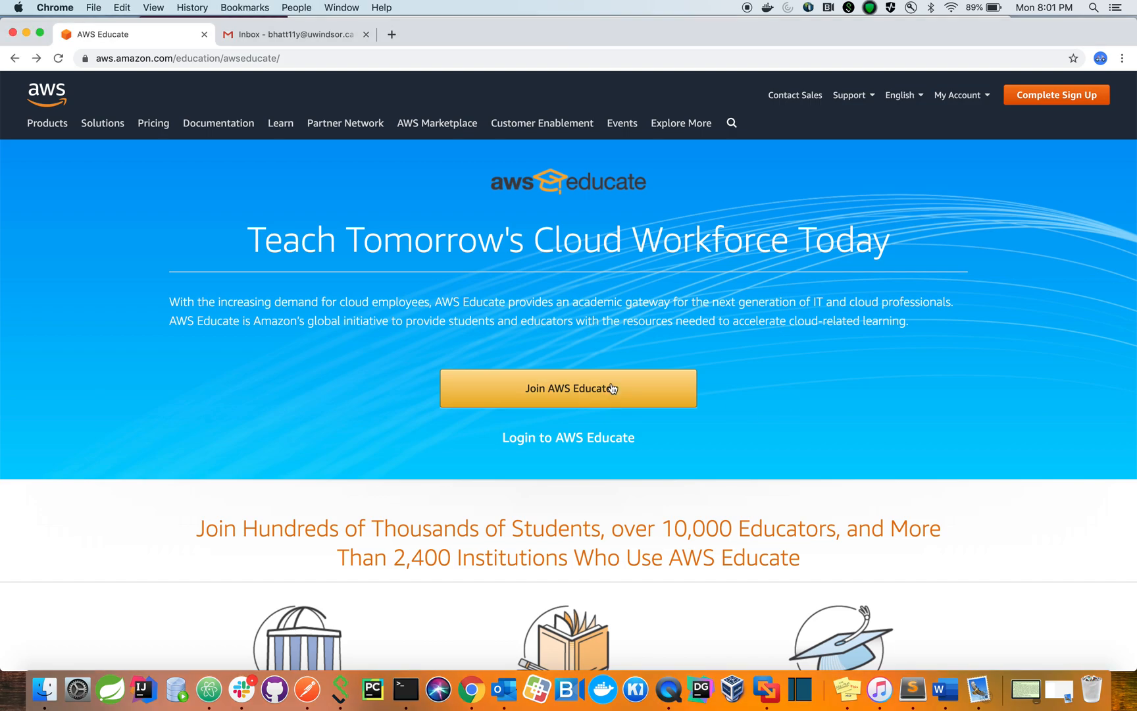
# Start the Join AWS Educate application, review the registration form, then switch to the Gmail inbox.
pyautogui.click(567, 389)
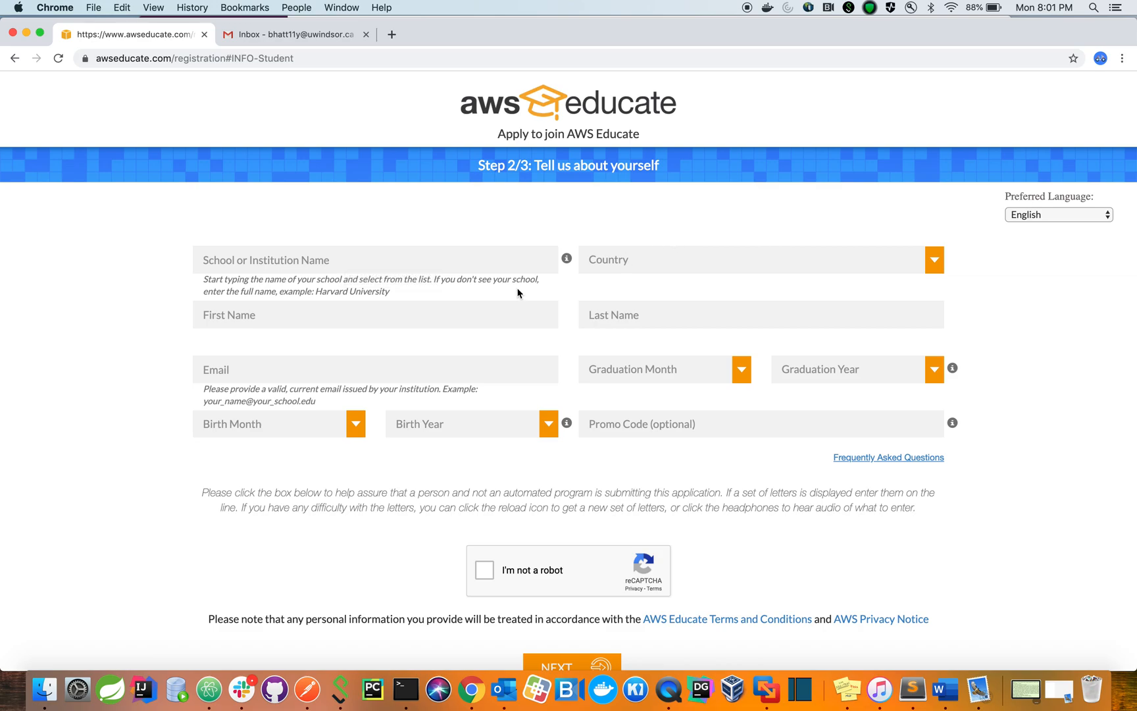
pyautogui.moveTo(572, 332)
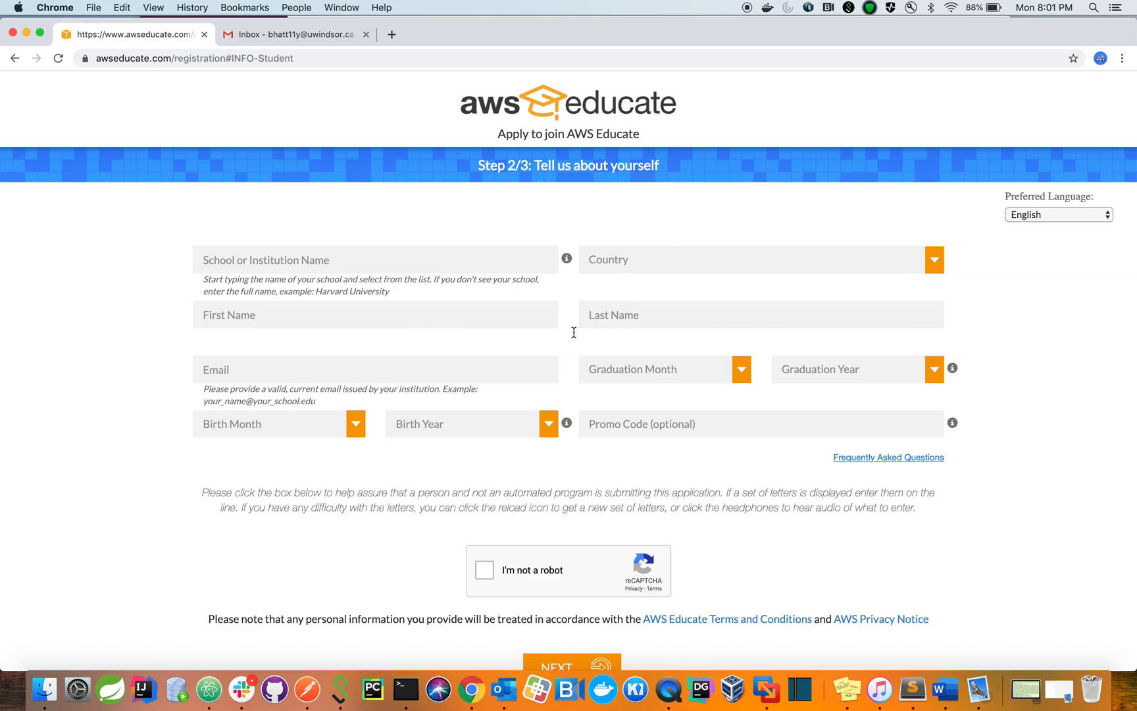
pyautogui.moveTo(677, 383)
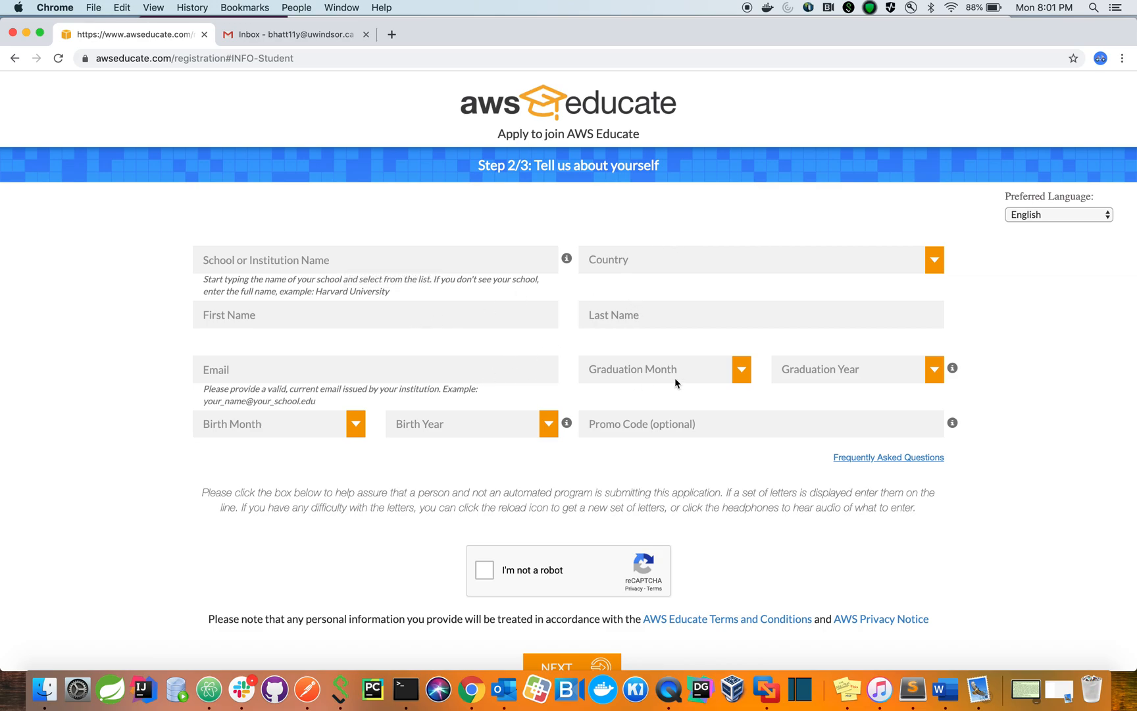
pyautogui.moveTo(300, 436)
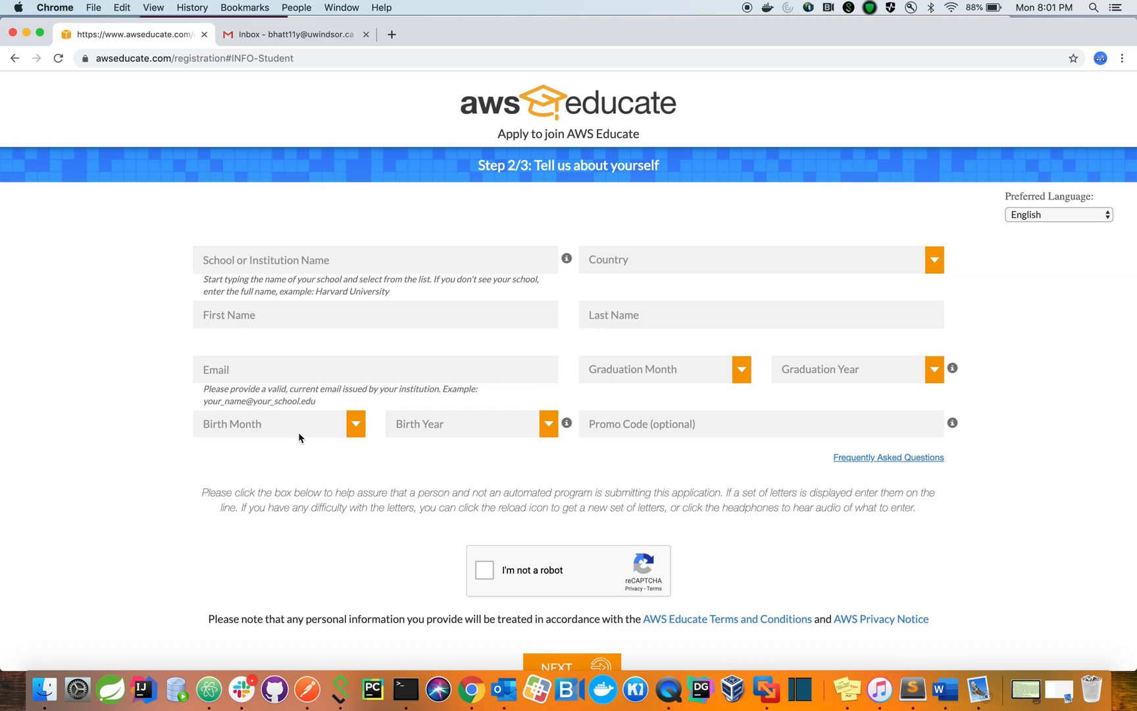
pyautogui.moveTo(300, 494)
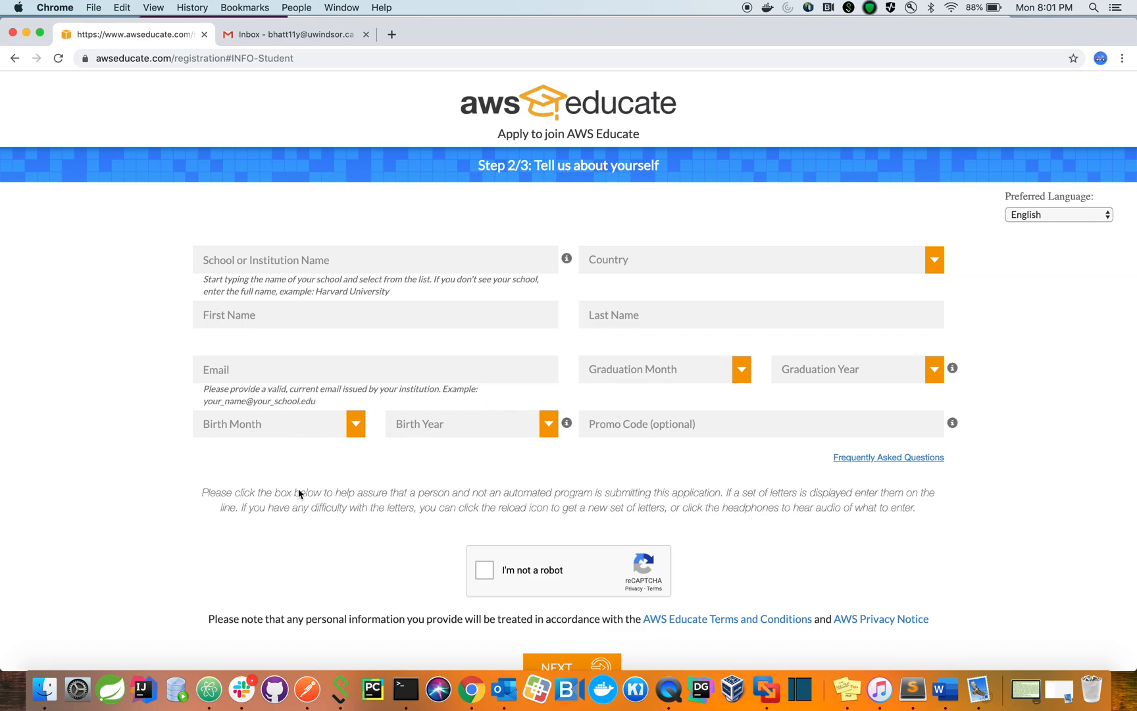
pyautogui.scroll(-3)
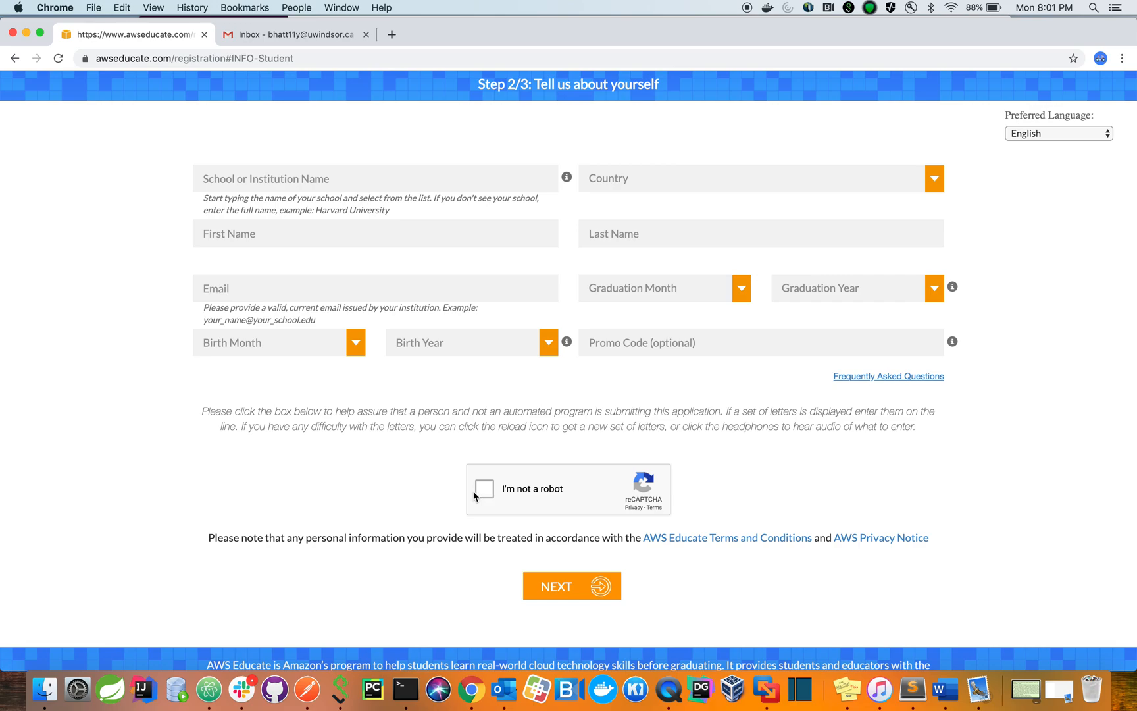
pyautogui.moveTo(296, 502)
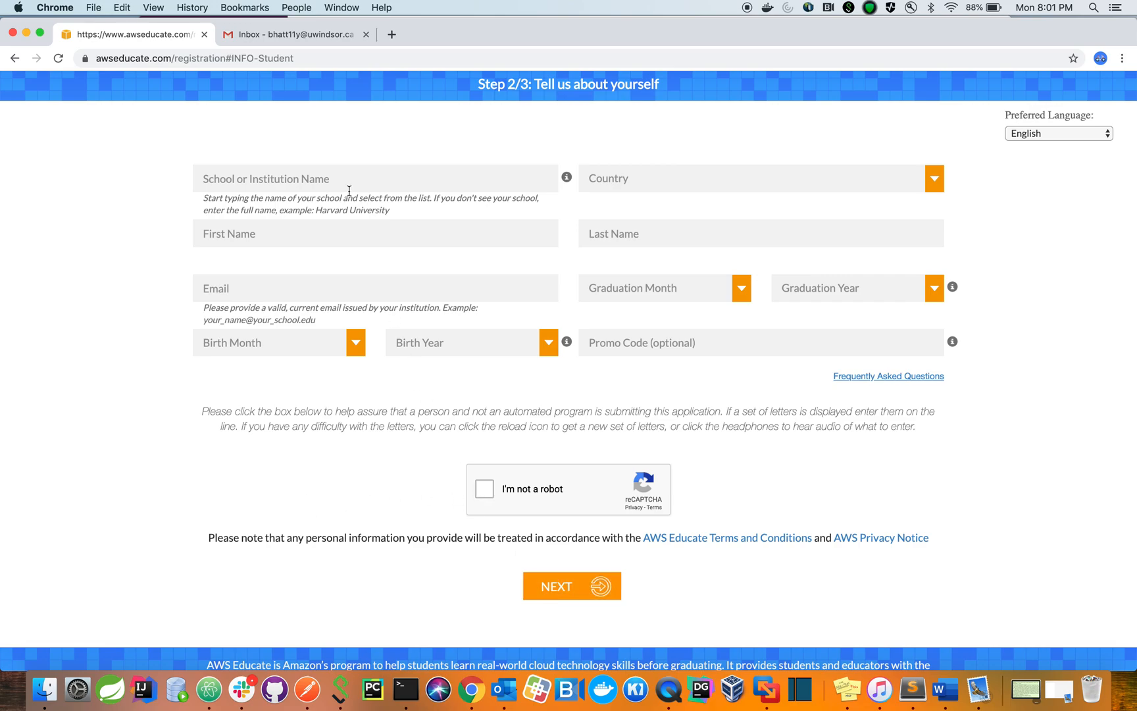
pyautogui.click(293, 35)
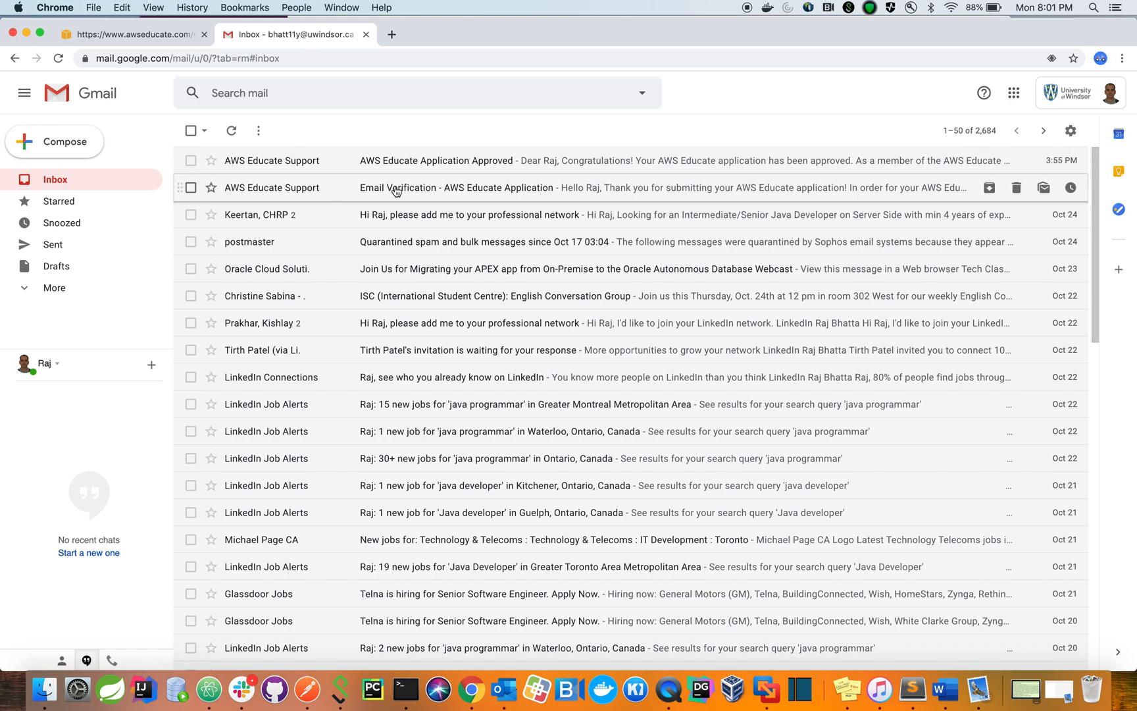
# View the AWS Educate Email Verification message, then the Application Approved email from the inbox.
pyautogui.click(479, 187)
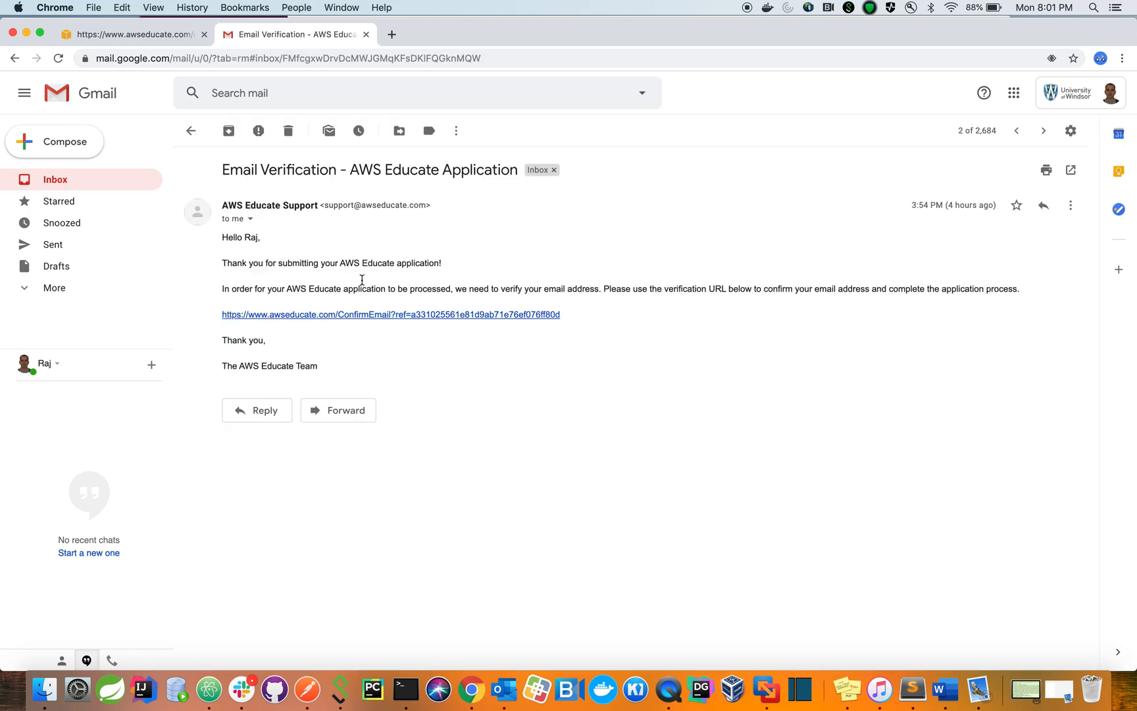
pyautogui.click(129, 34)
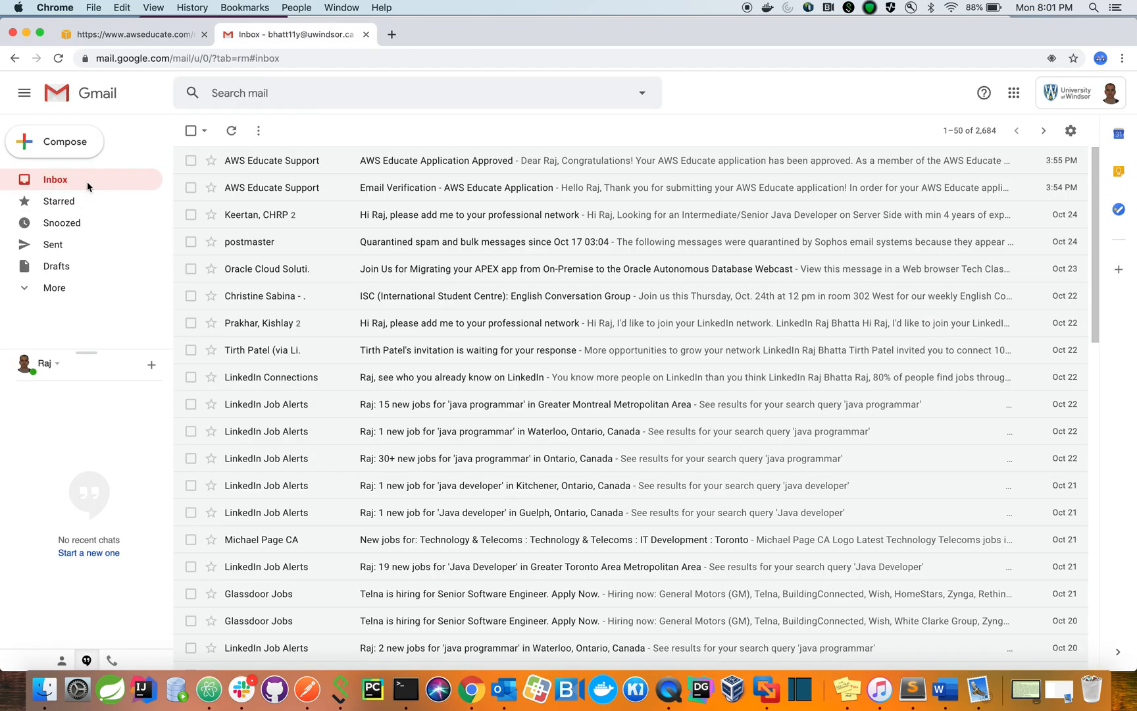
pyautogui.click(436, 160)
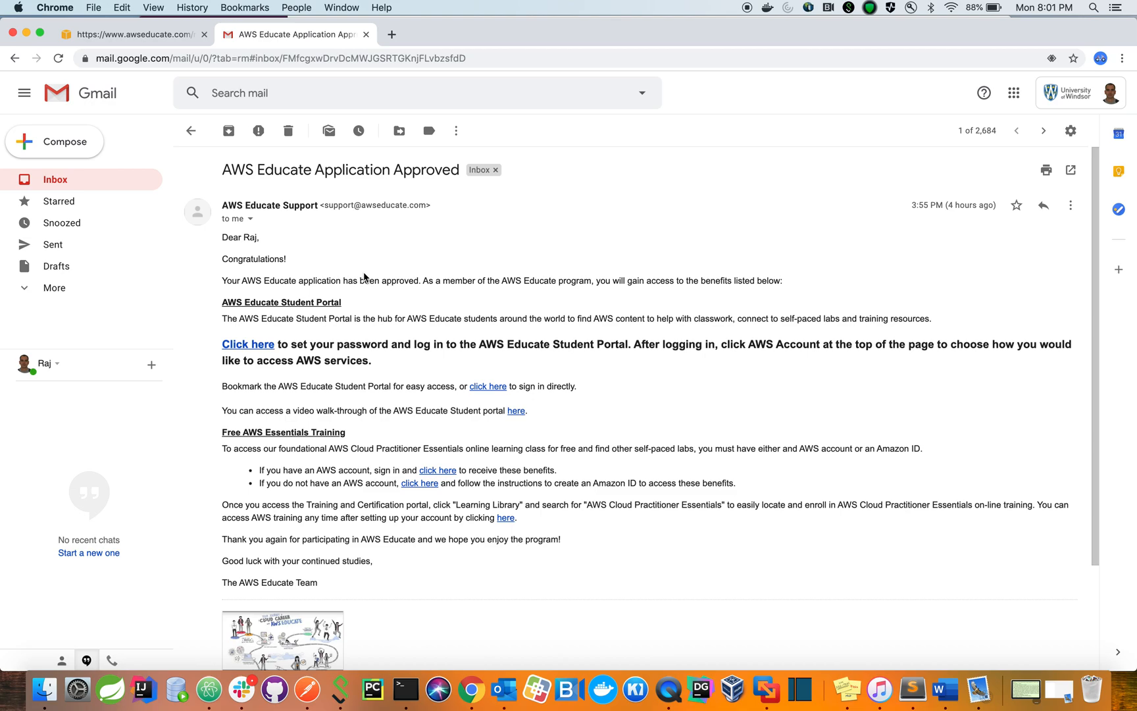
pyautogui.moveTo(375, 272)
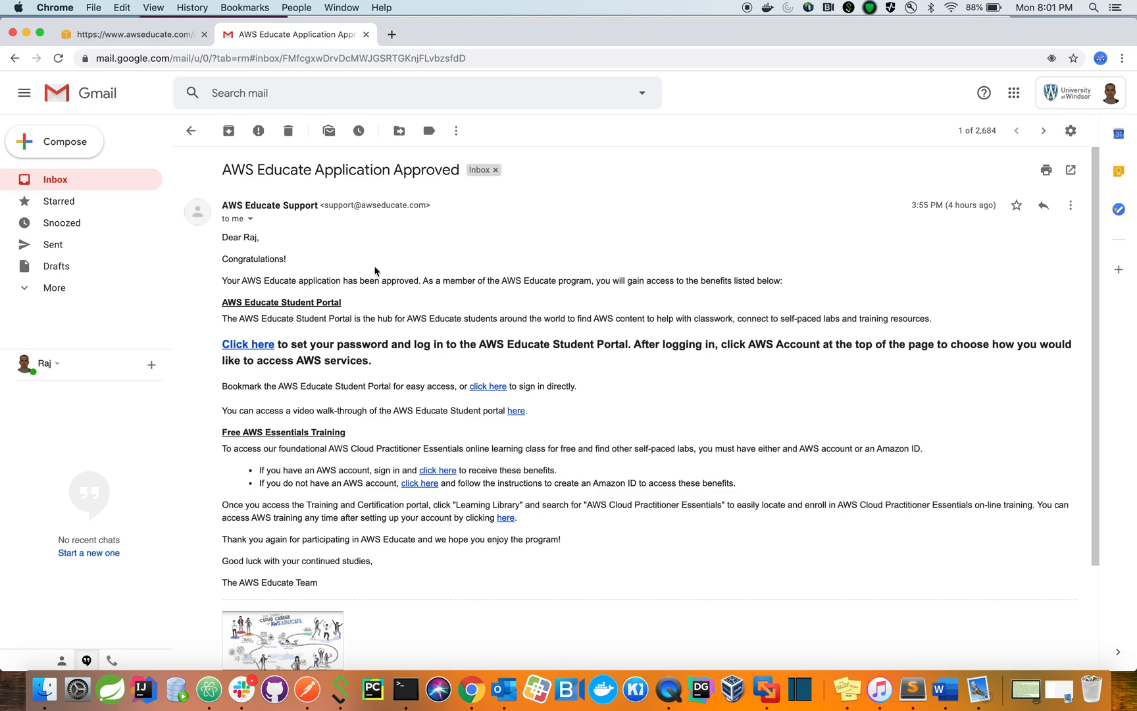
pyautogui.moveTo(387, 277)
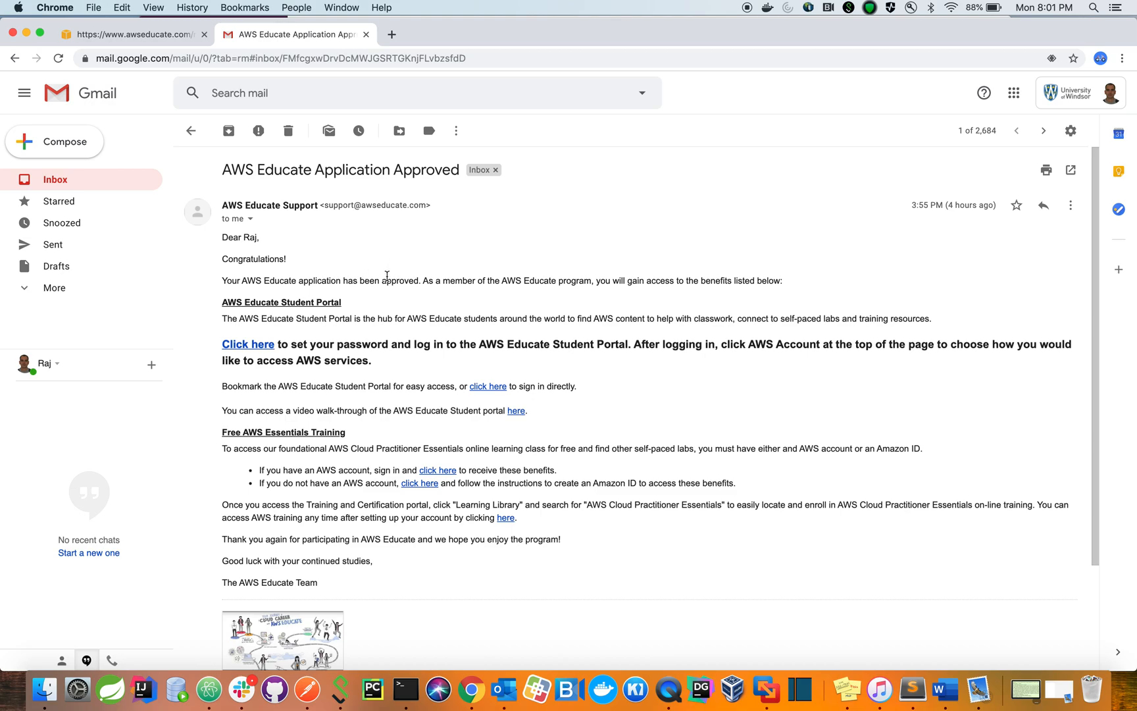
pyautogui.moveTo(321, 311)
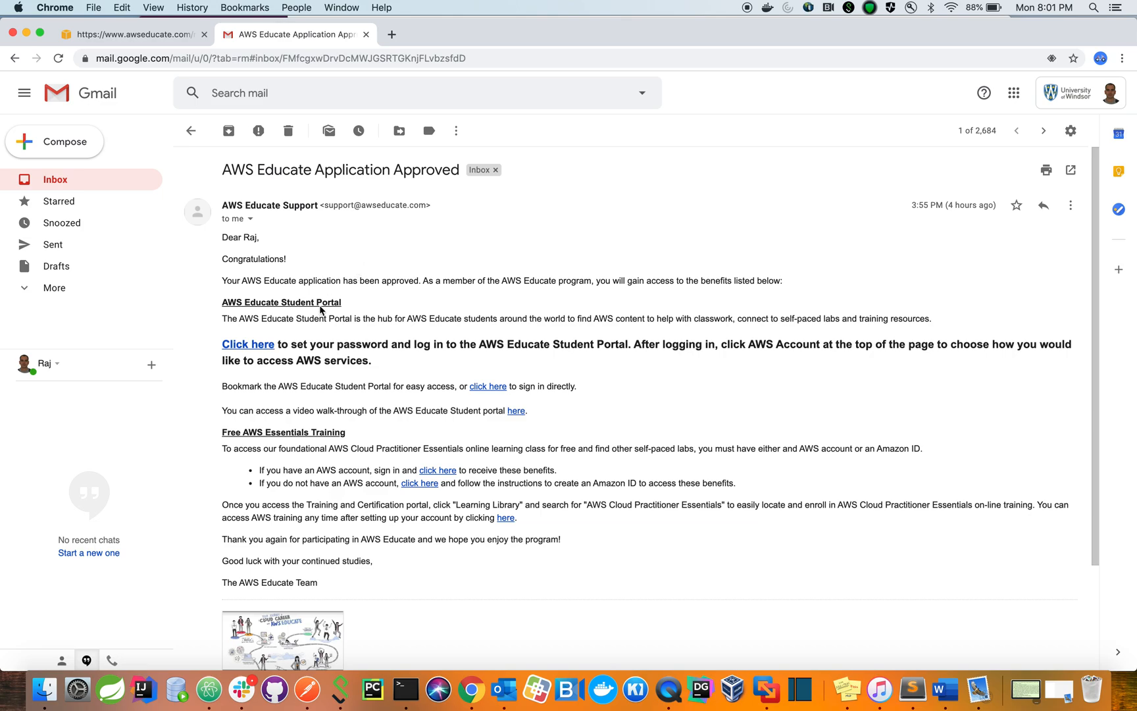
pyautogui.moveTo(248, 343)
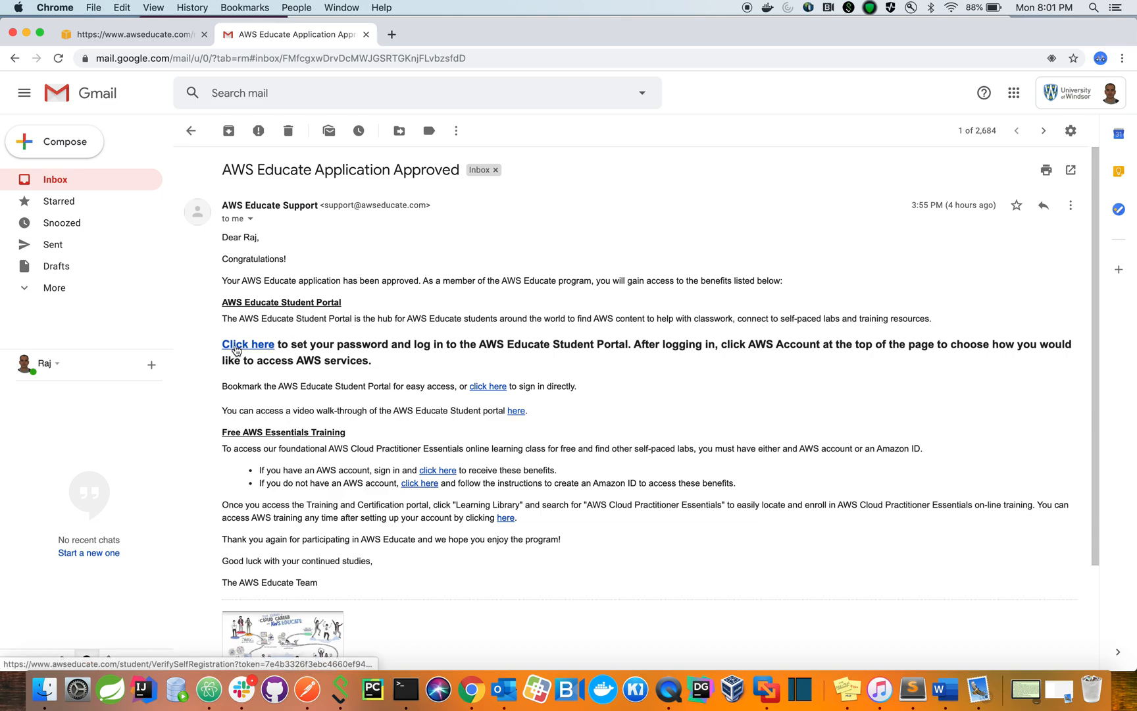
# Check the 'Click here' password-setup link in a new tab, then return to the approval email.
pyautogui.rightClick(248, 343)
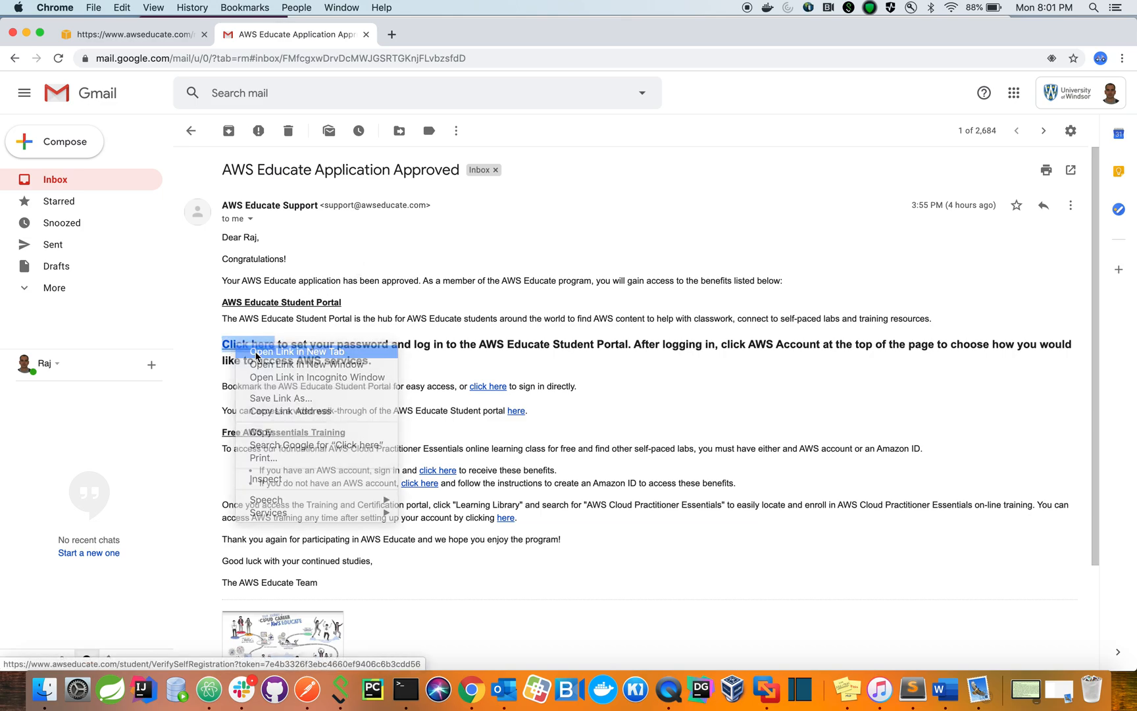
pyautogui.click(297, 351)
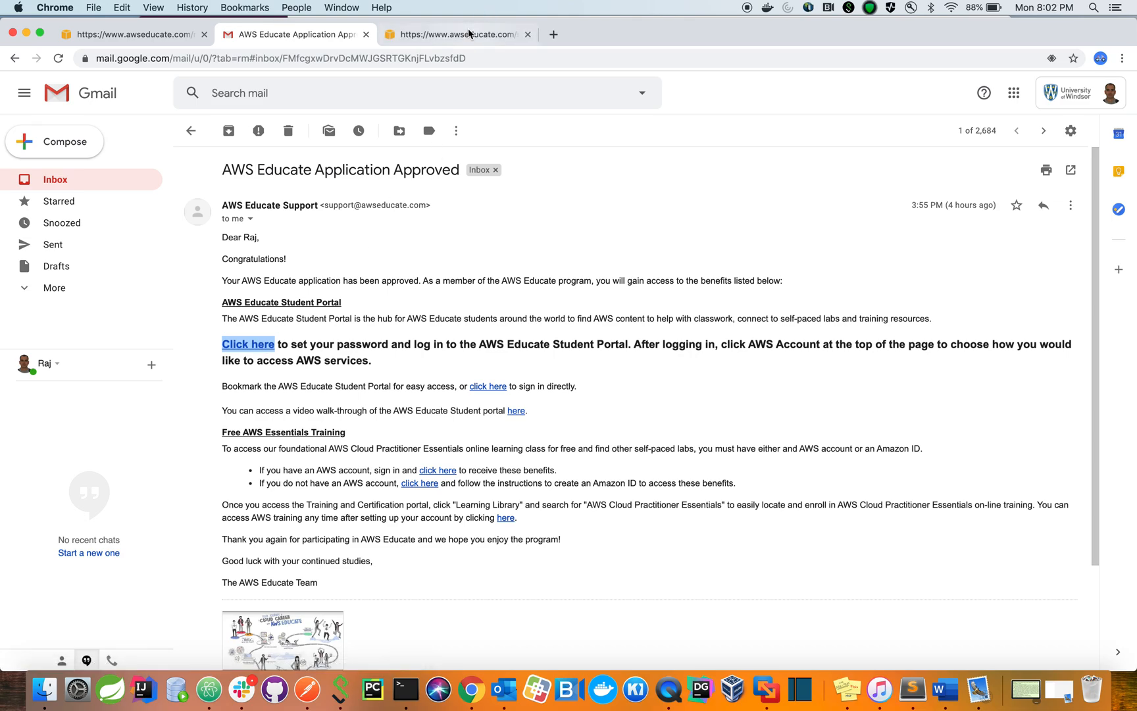
pyautogui.click(457, 34)
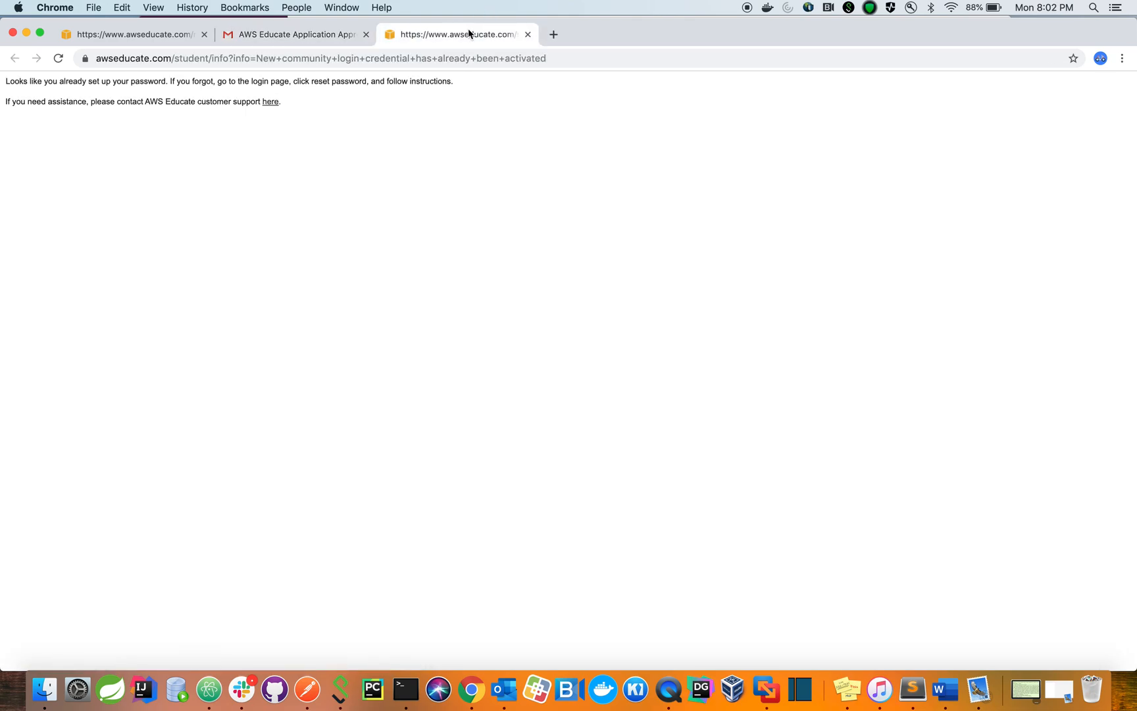
pyautogui.moveTo(332, 114)
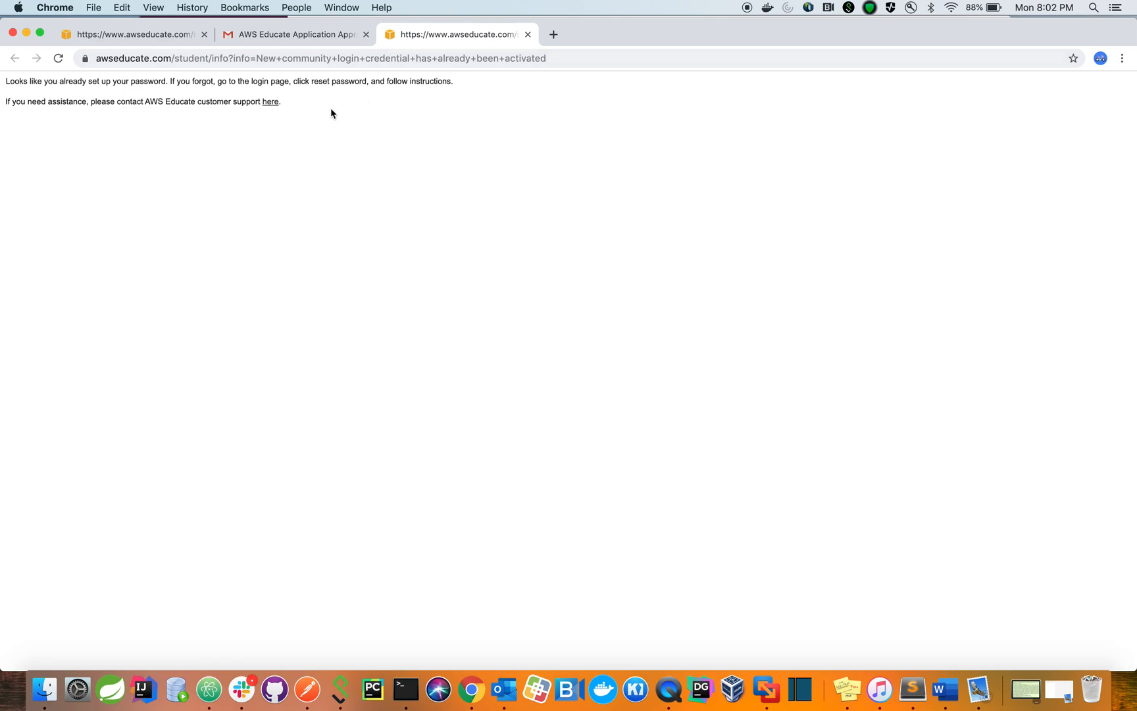
pyautogui.click(293, 34)
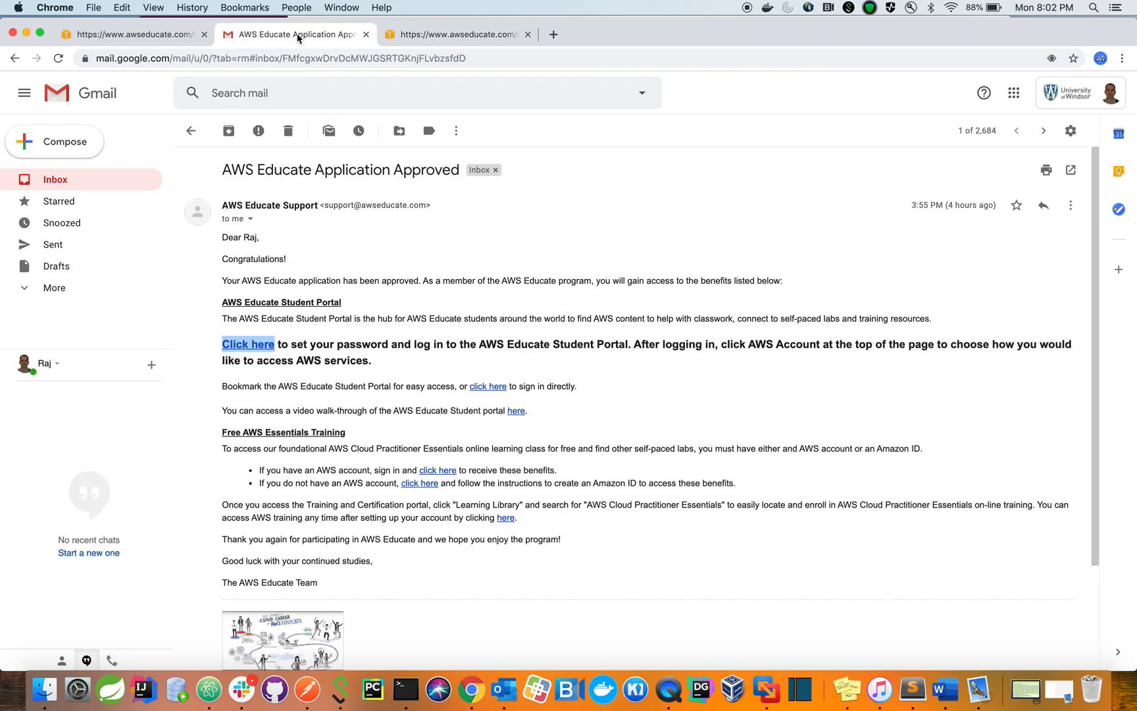
pyautogui.moveTo(429, 367)
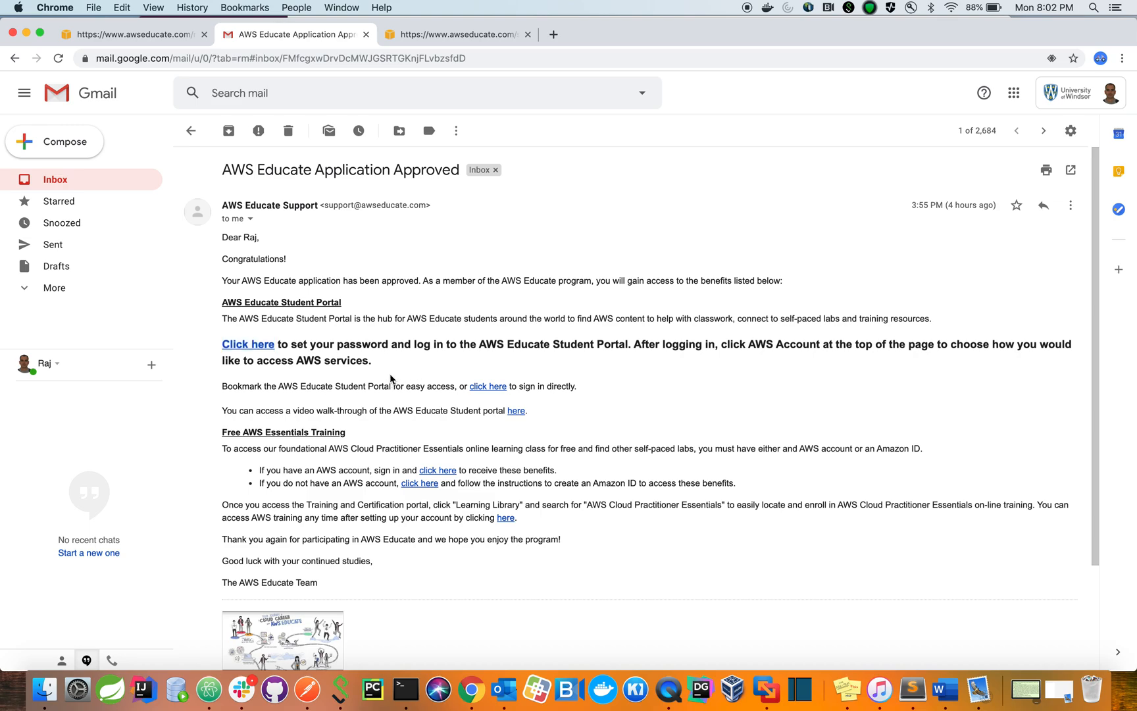
pyautogui.moveTo(478, 396)
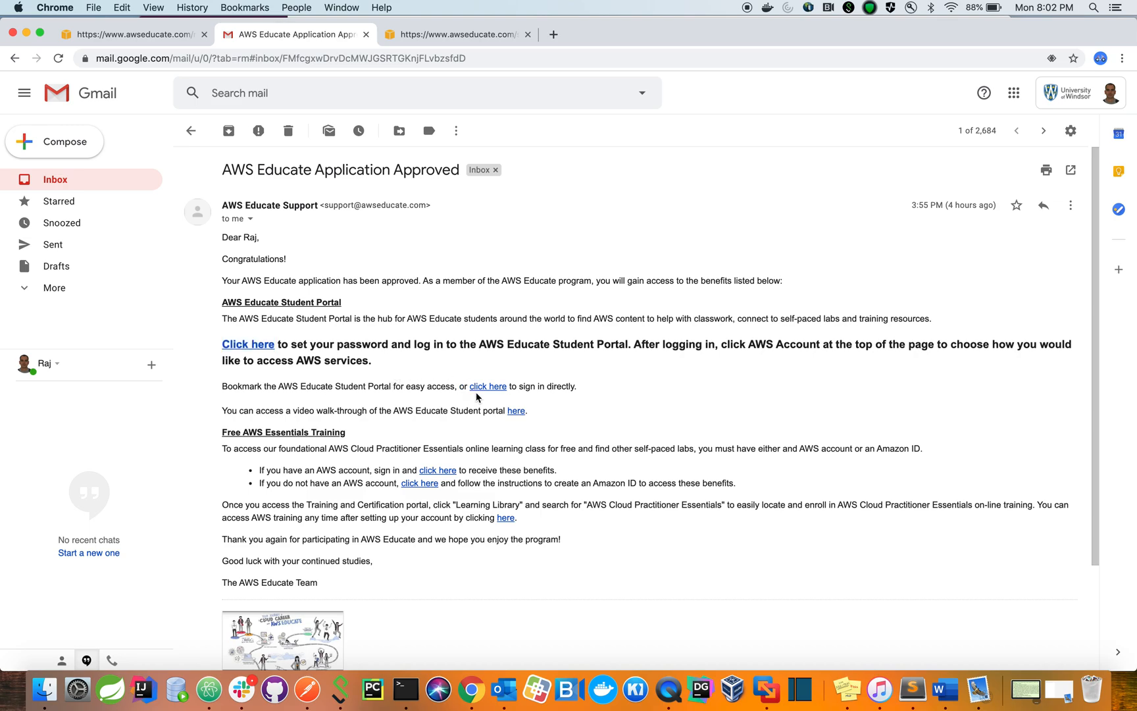
pyautogui.moveTo(487, 385)
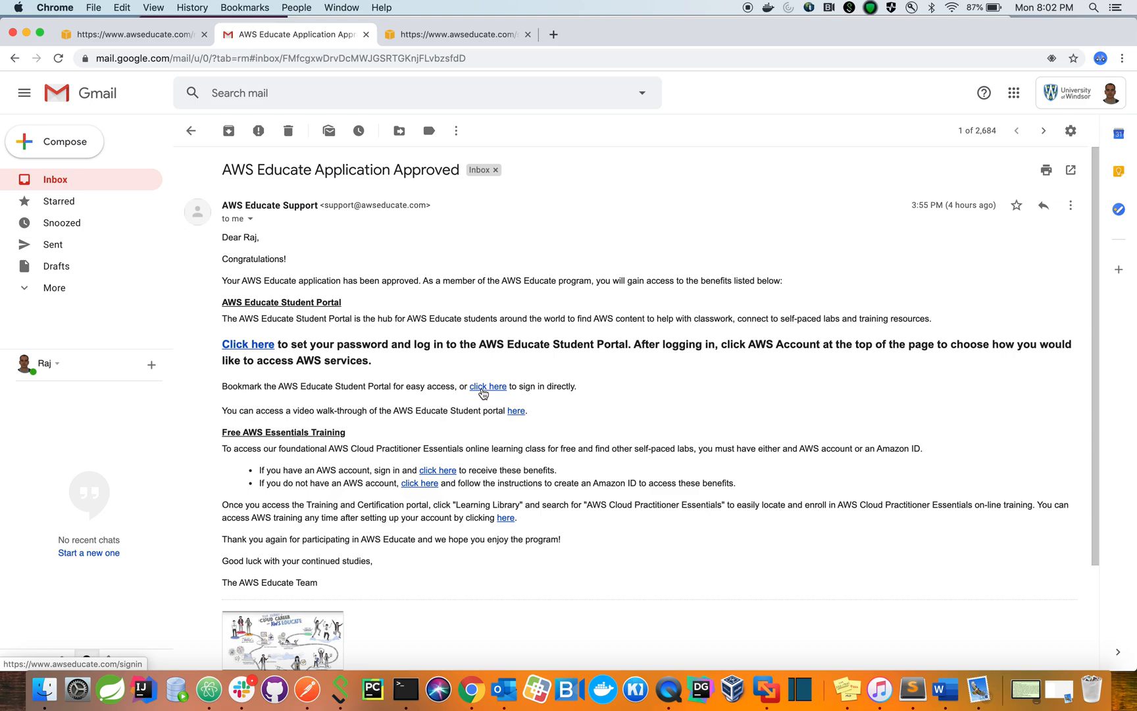
pyautogui.click(487, 387)
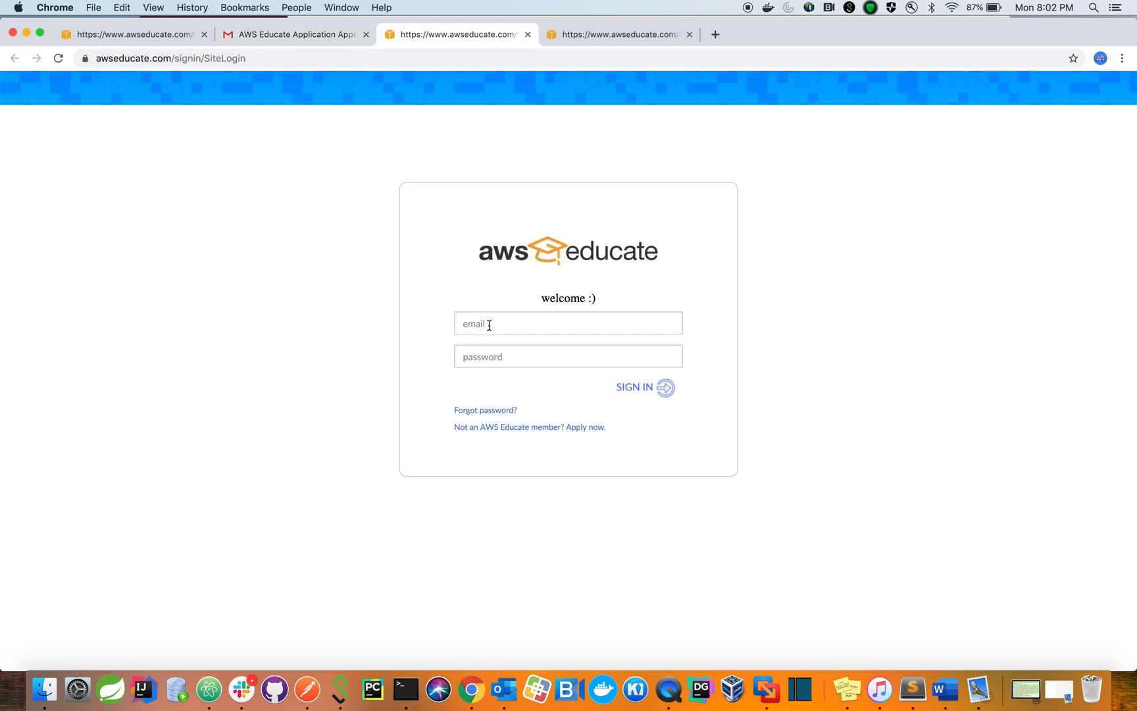
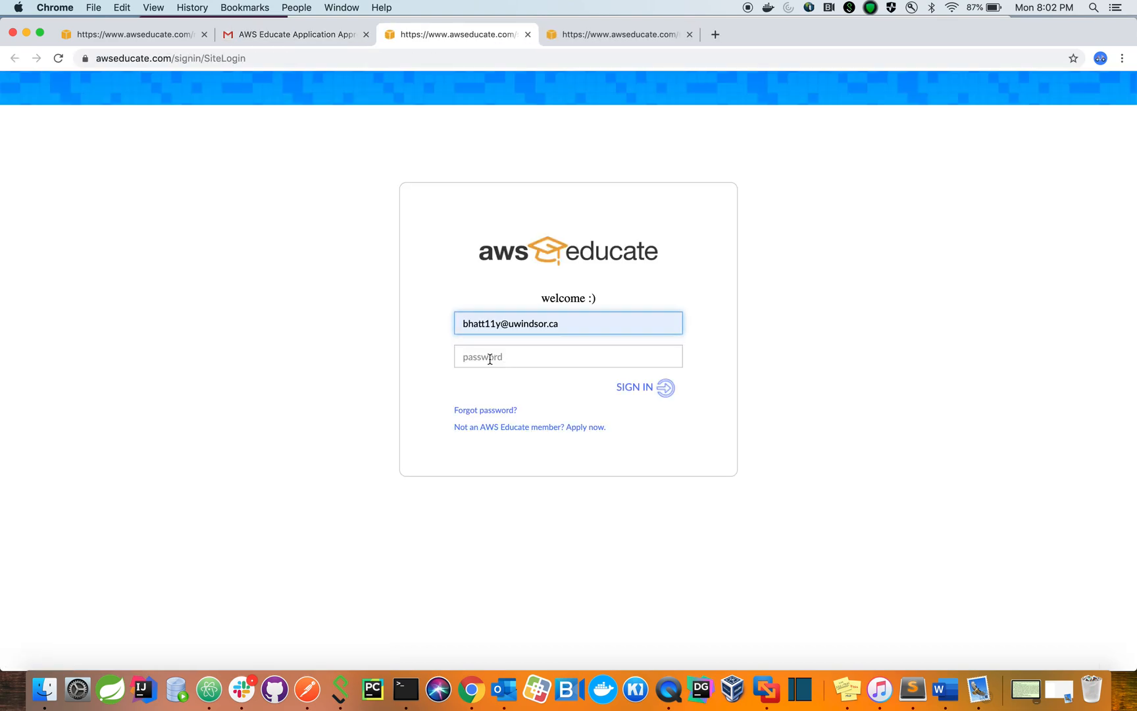
pyautogui.write('•')
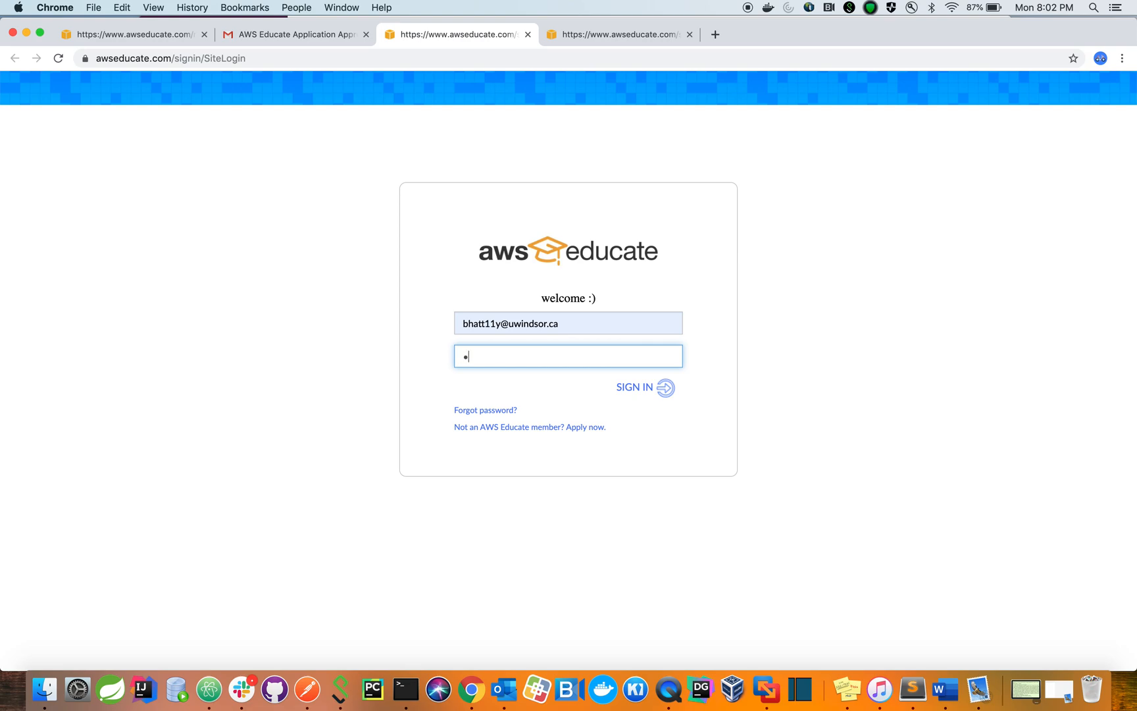
pyautogui.write('password')
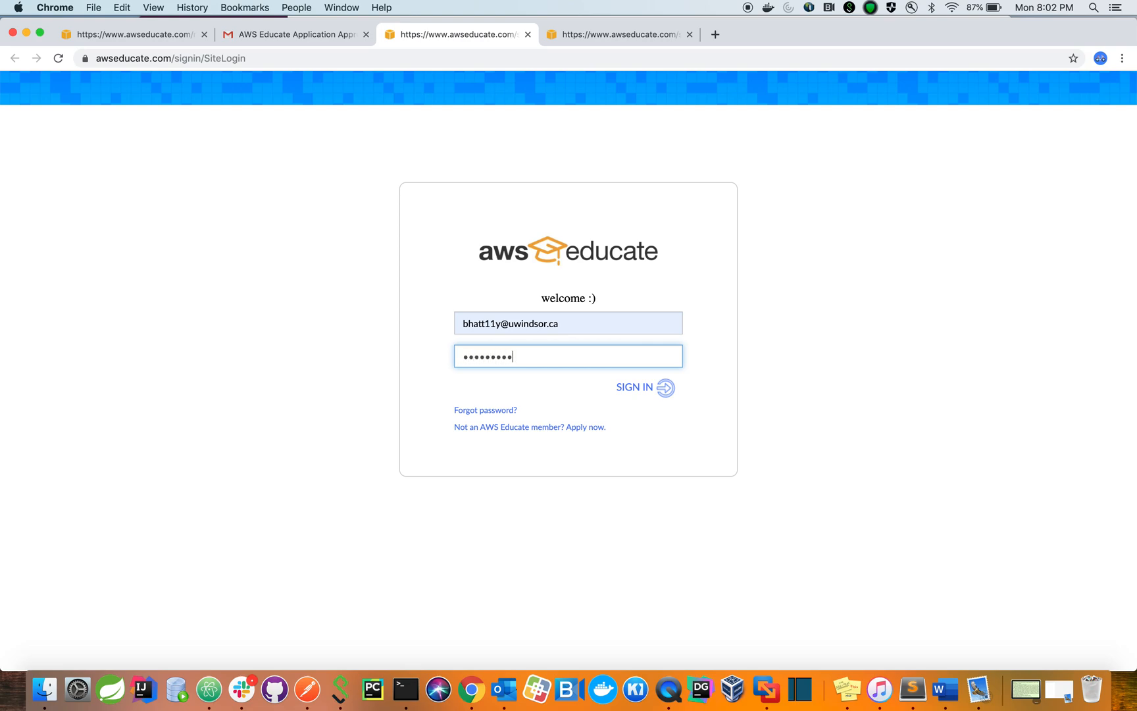
pyautogui.click(634, 387)
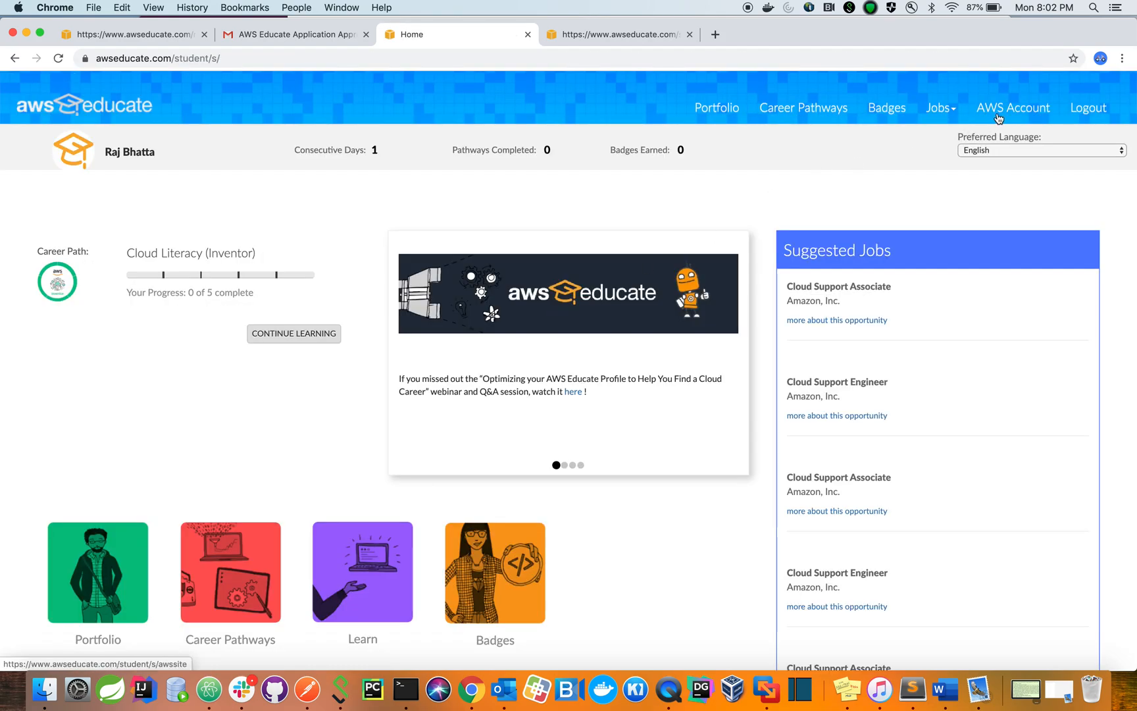
pyautogui.moveTo(1013, 109)
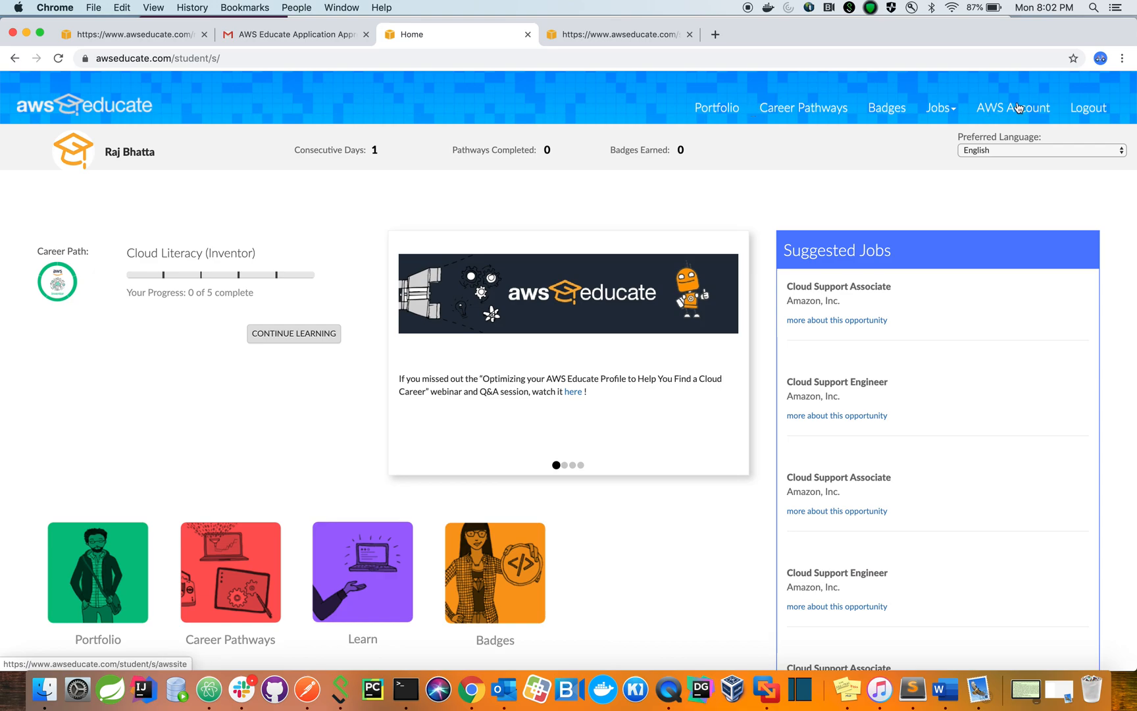
# Launch the AWS Educate Starter Account workbench from the AWS Account page.
pyautogui.click(1013, 108)
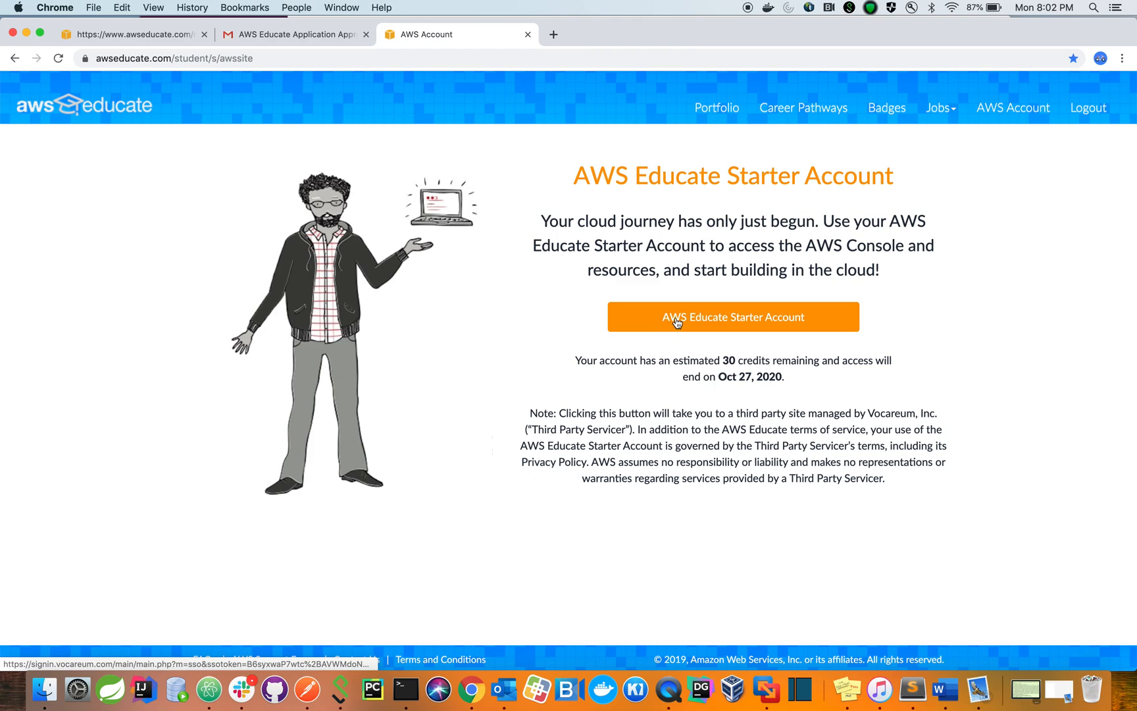
pyautogui.click(732, 317)
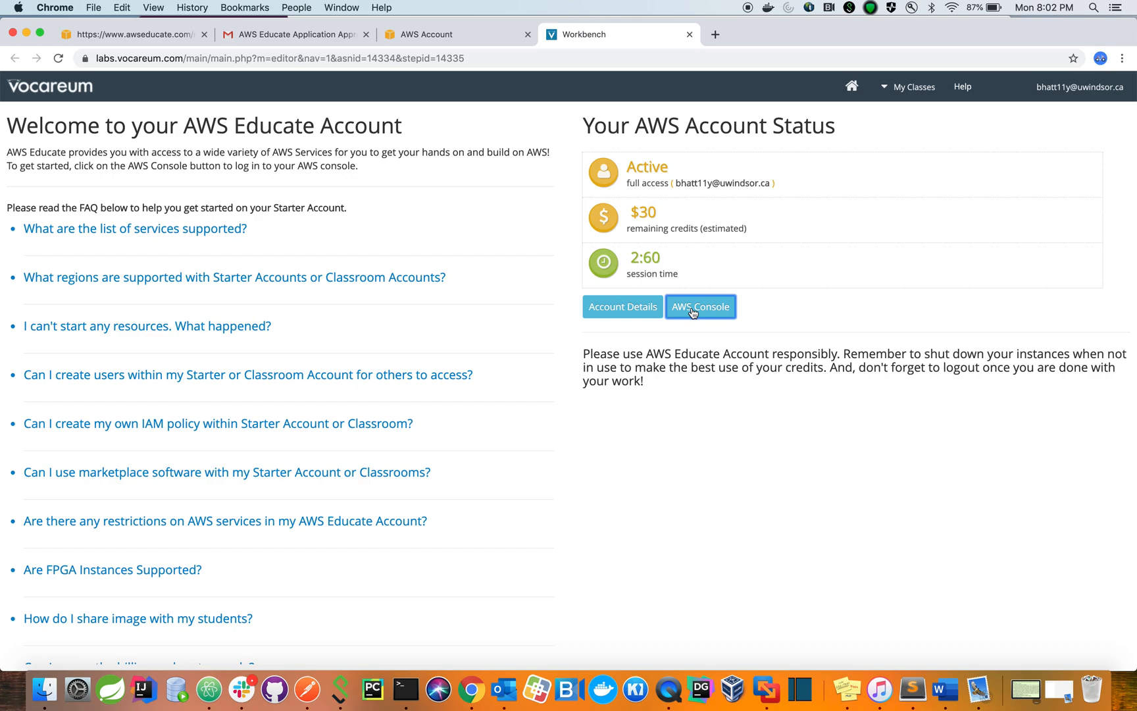
# Launch the AWS Management Console from Vocareum, then return to the Workbench tab.
pyautogui.click(699, 306)
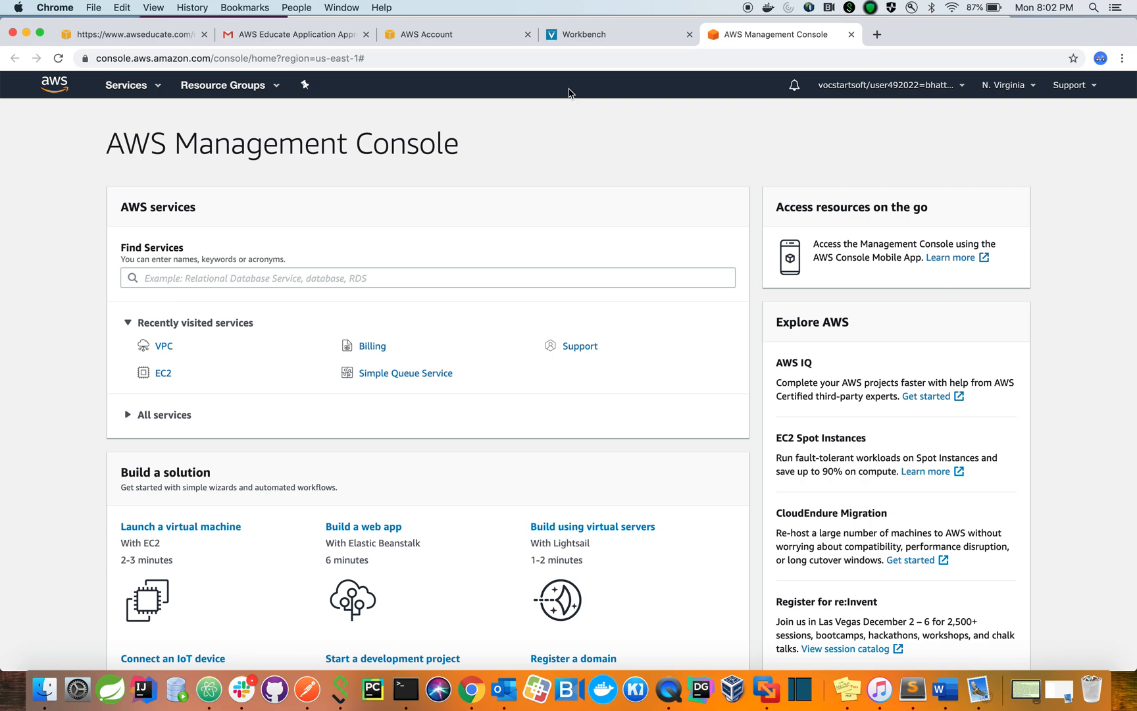
pyautogui.click(617, 34)
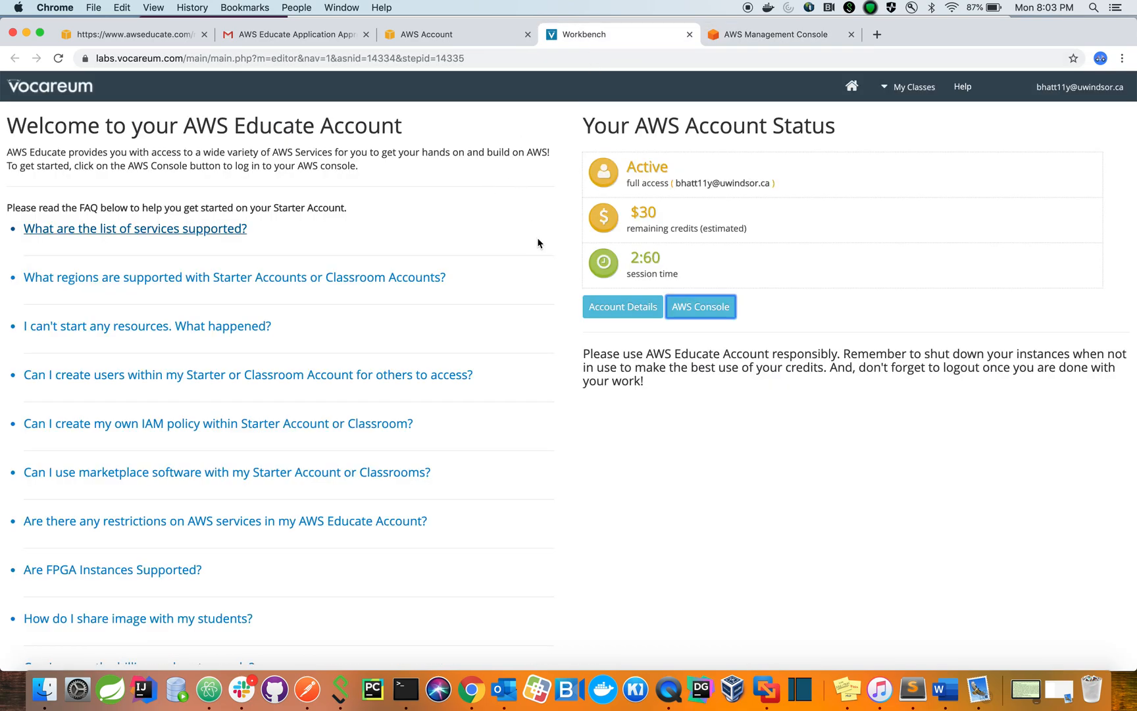
pyautogui.moveTo(579, 287)
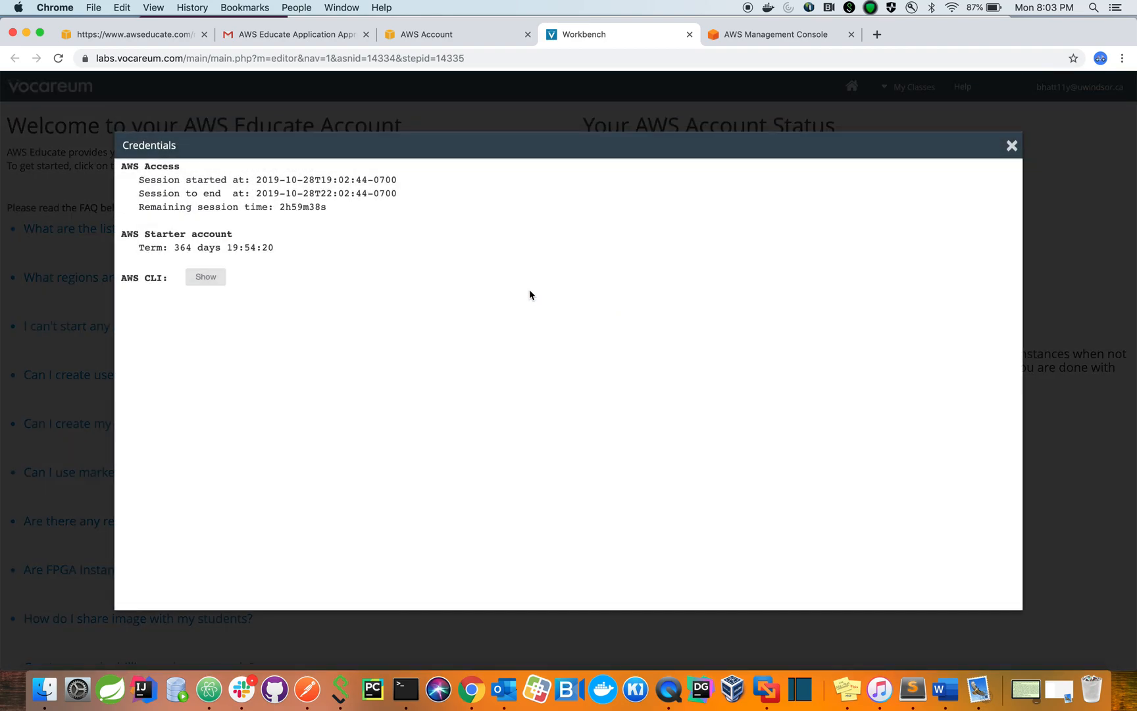
pyautogui.click(206, 277)
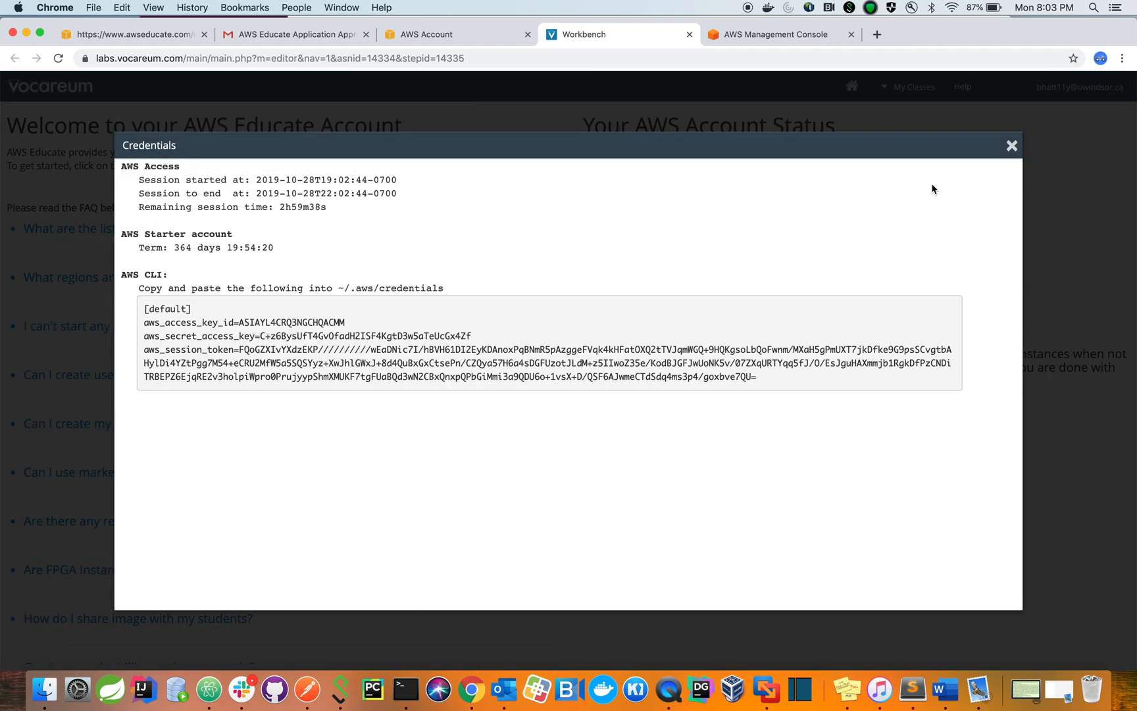
pyautogui.click(1011, 145)
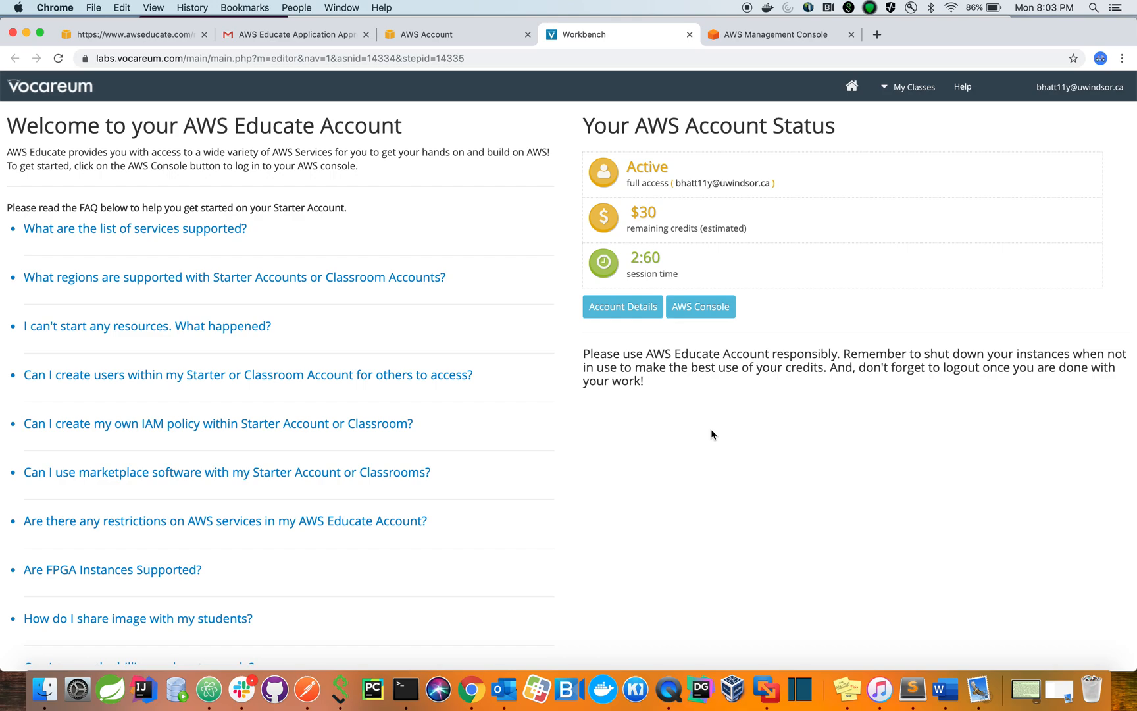
pyautogui.moveTo(751, 404)
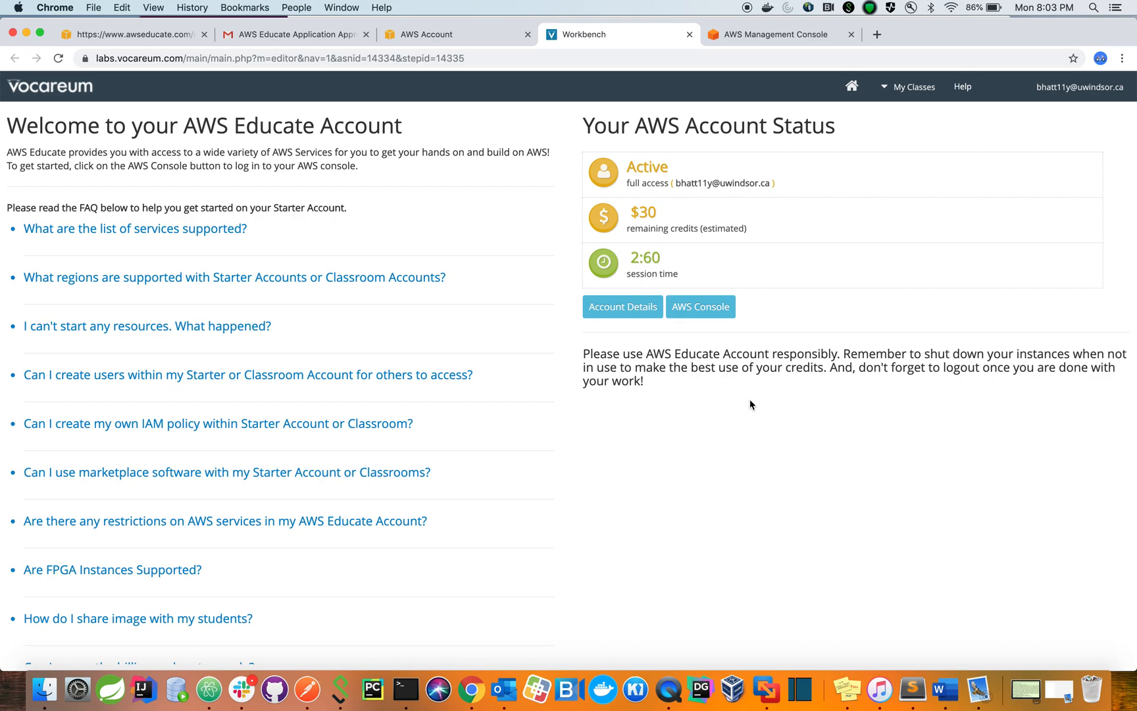
pyautogui.moveTo(743, 208)
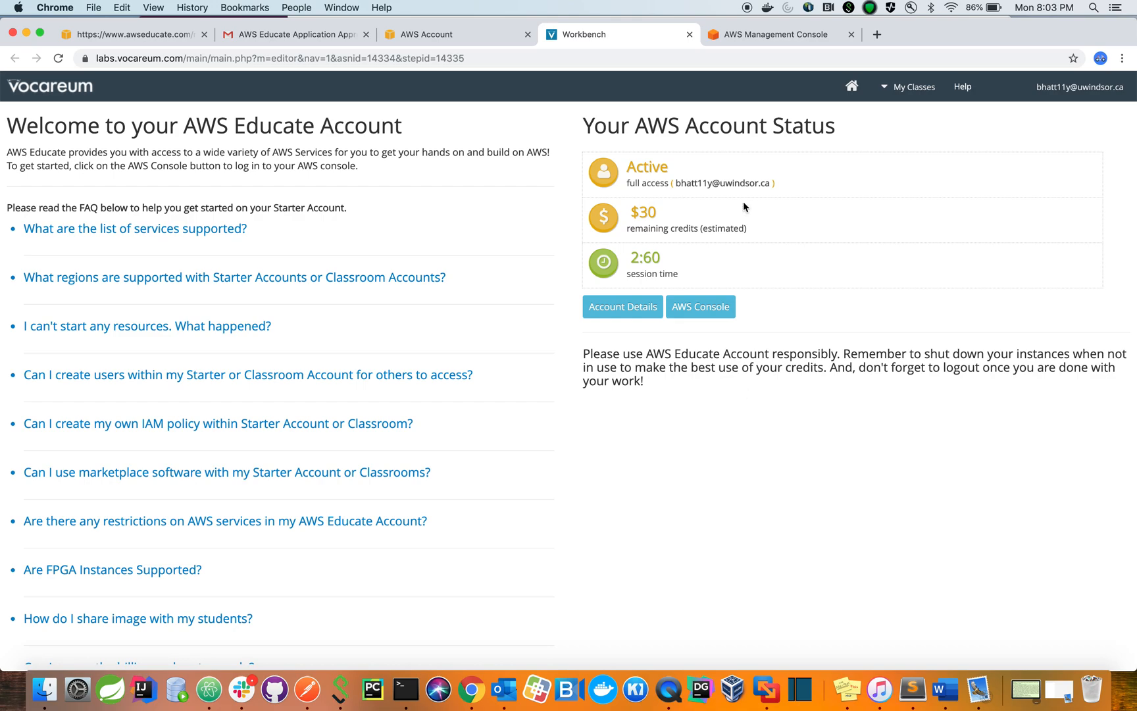